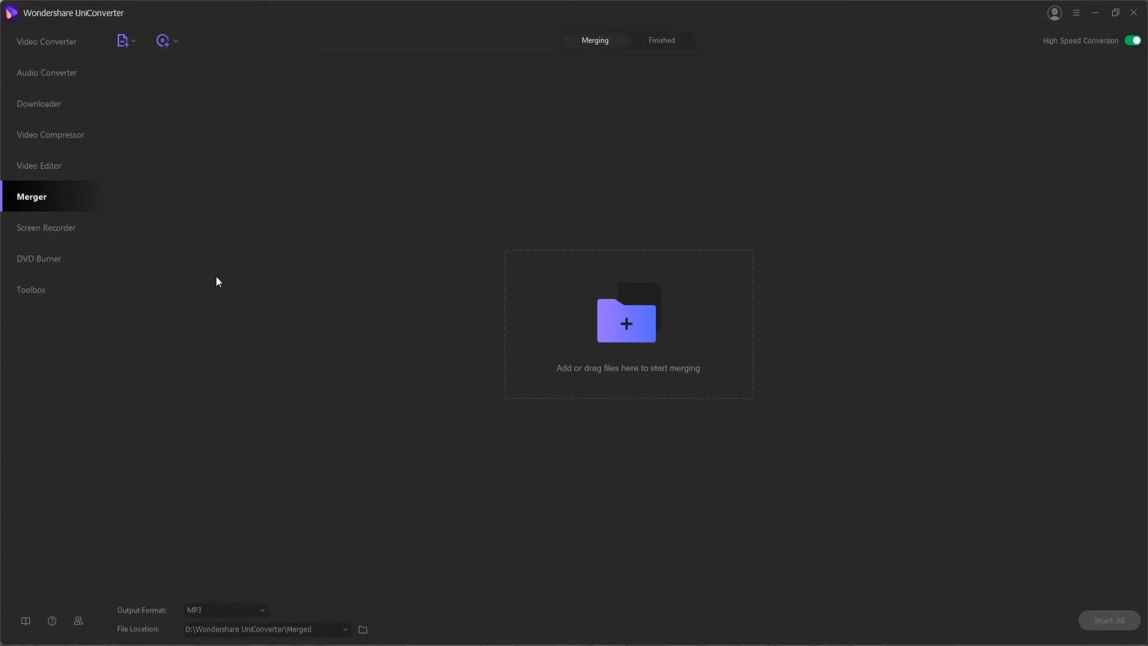
# Leave the Merger and go to the Video Converter section
pyautogui.click(47, 41)
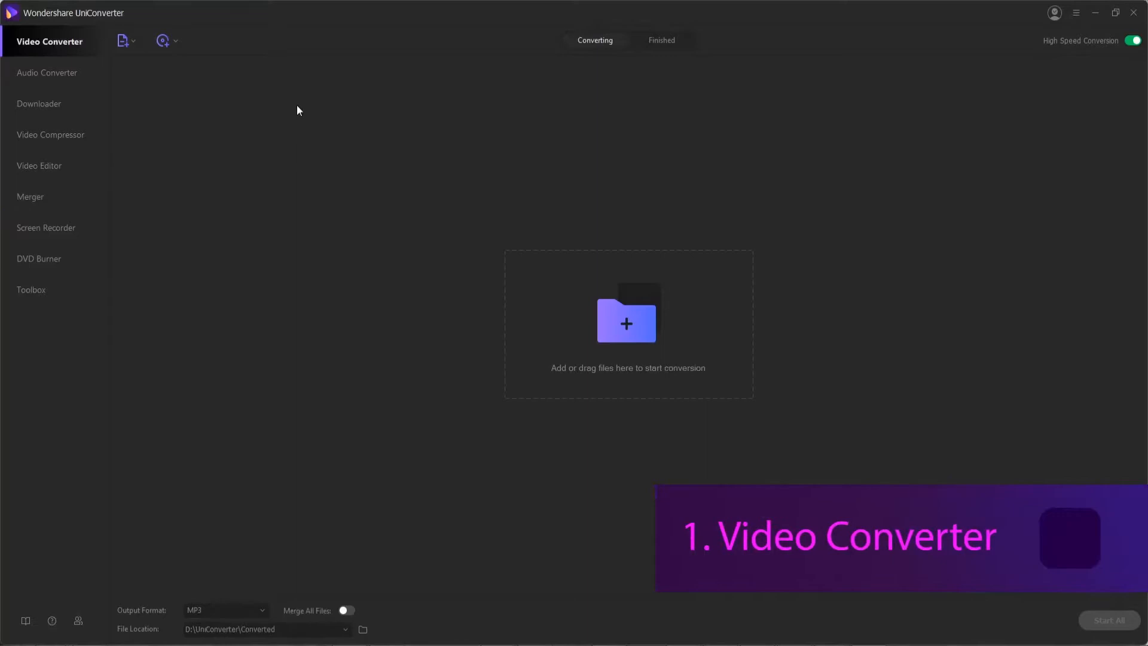
pyautogui.moveTo(356, 253)
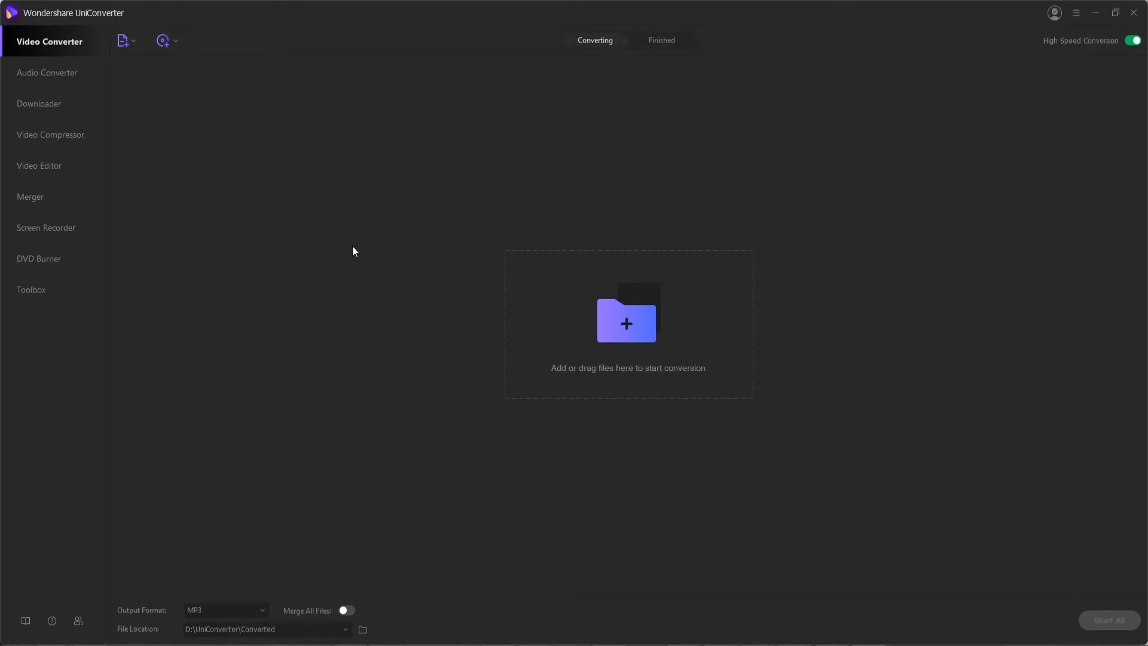
pyautogui.moveTo(329, 257)
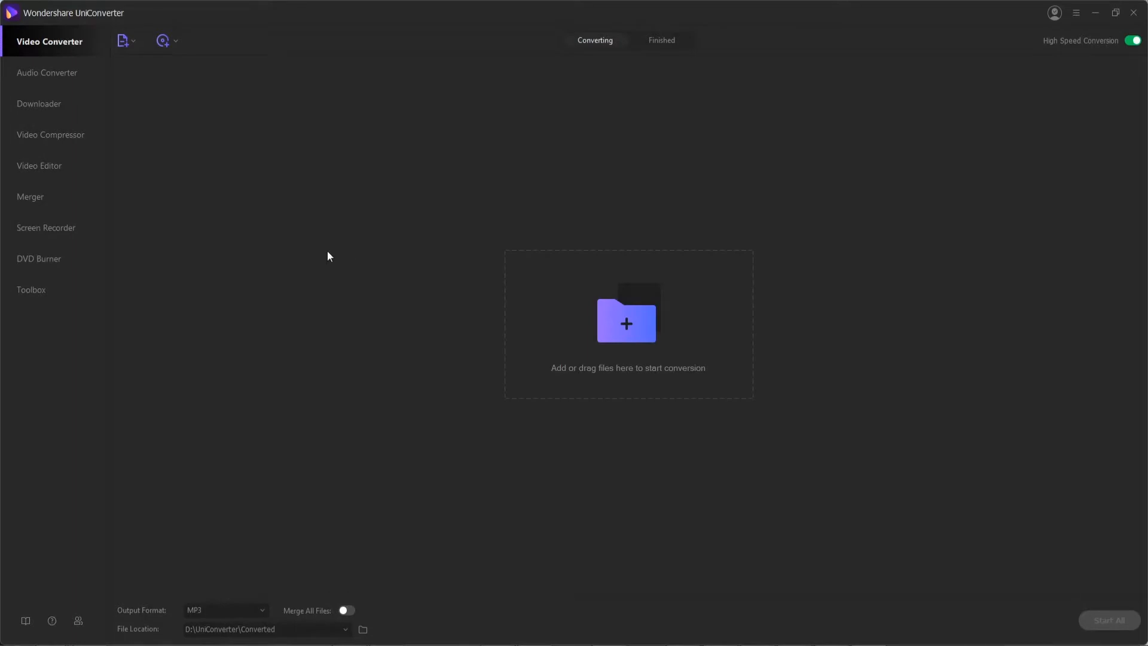
pyautogui.moveTo(431, 238)
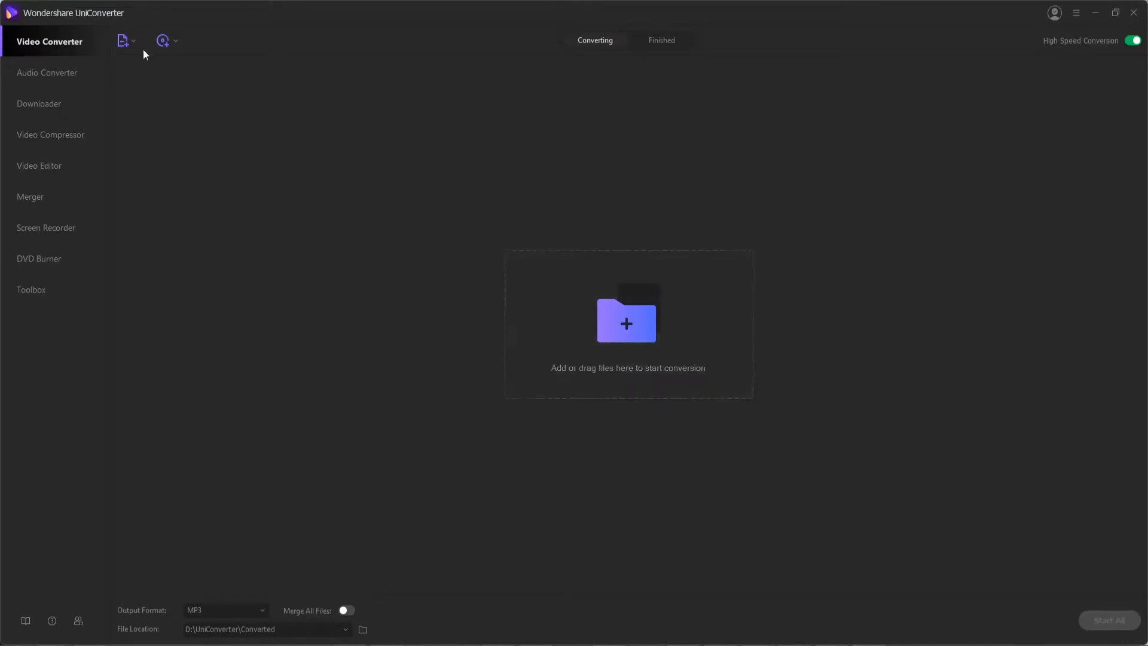
# Load an MP4 video and show the Device output presets, keeping MP3 as the target
pyautogui.click(123, 42)
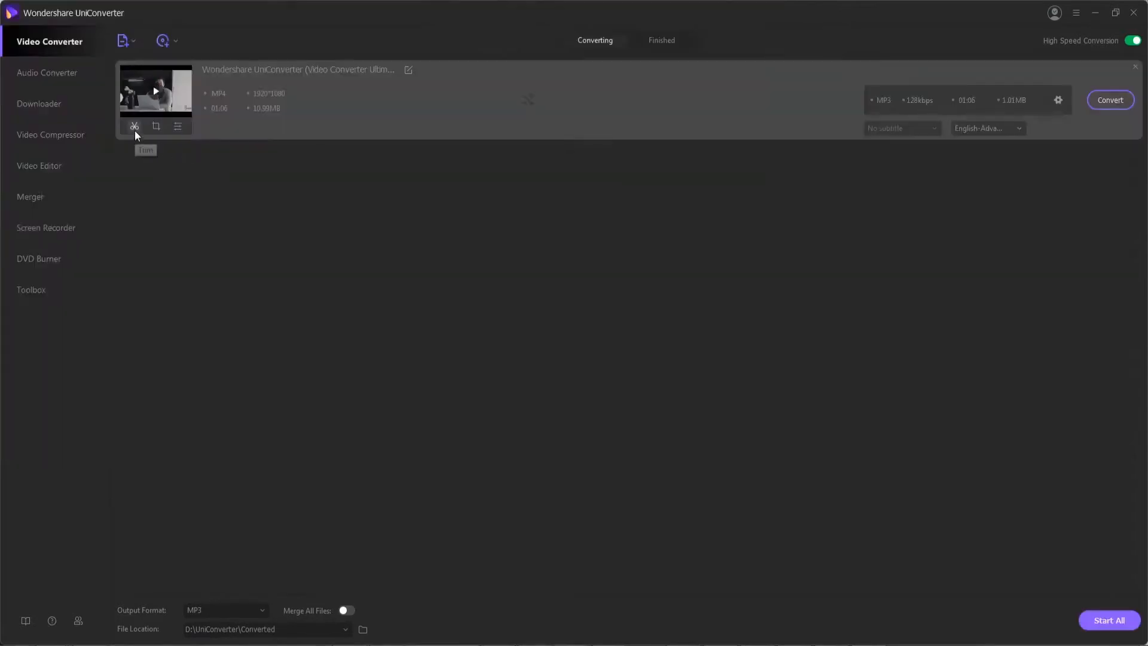
pyautogui.moveTo(155, 126)
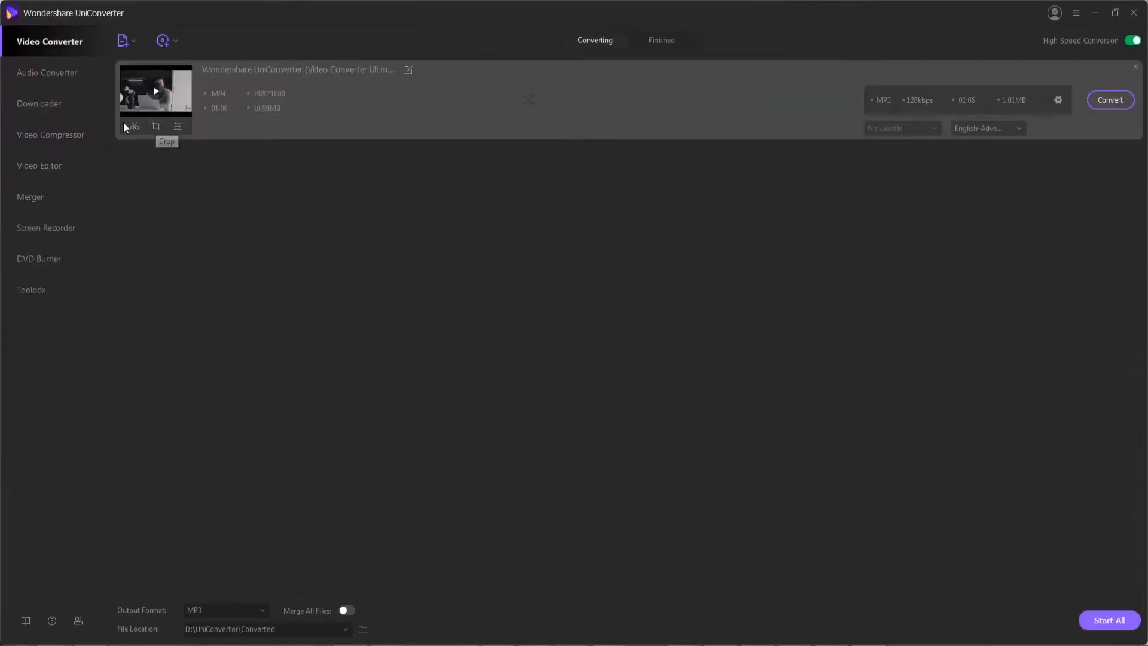
pyautogui.click(133, 127)
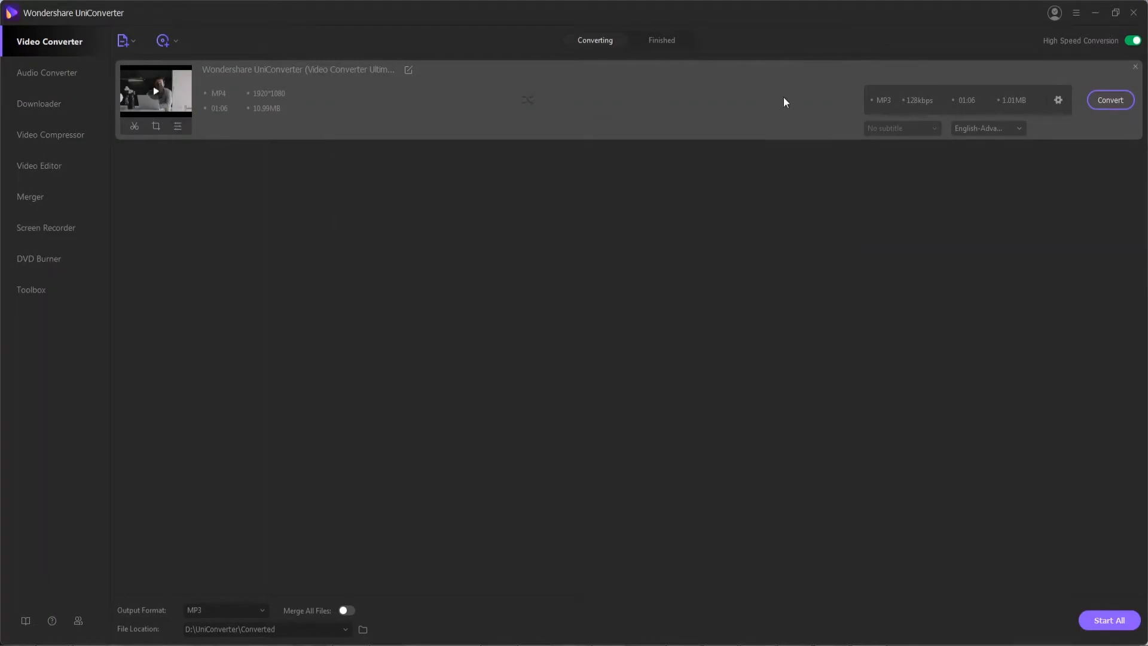
pyautogui.moveTo(1059, 100)
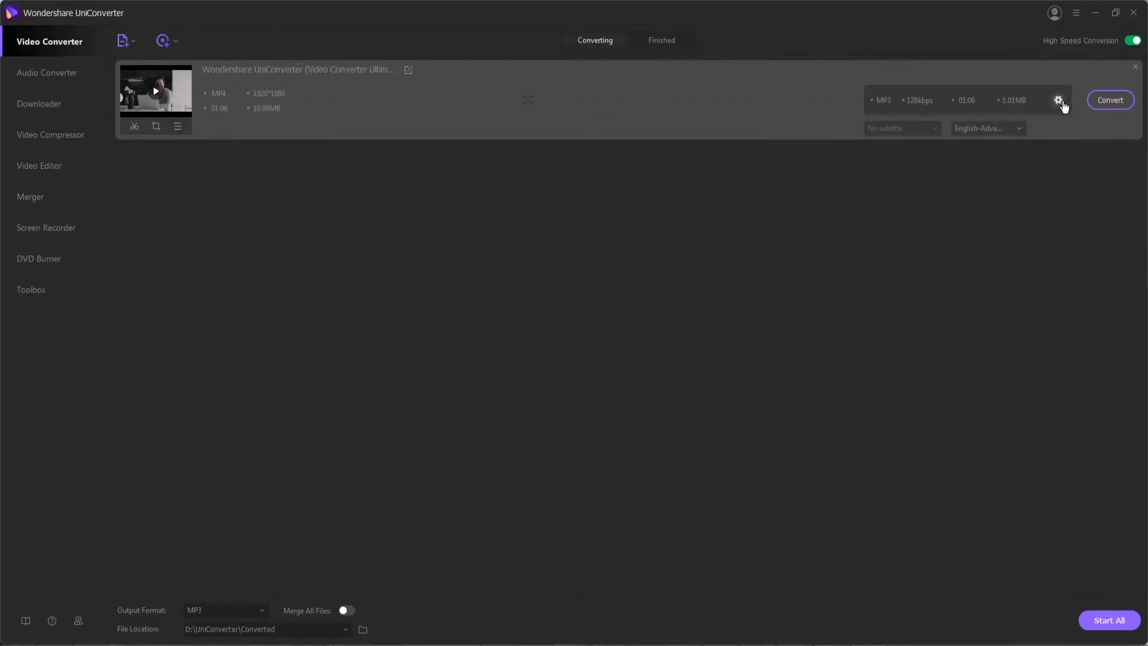
pyautogui.click(1059, 100)
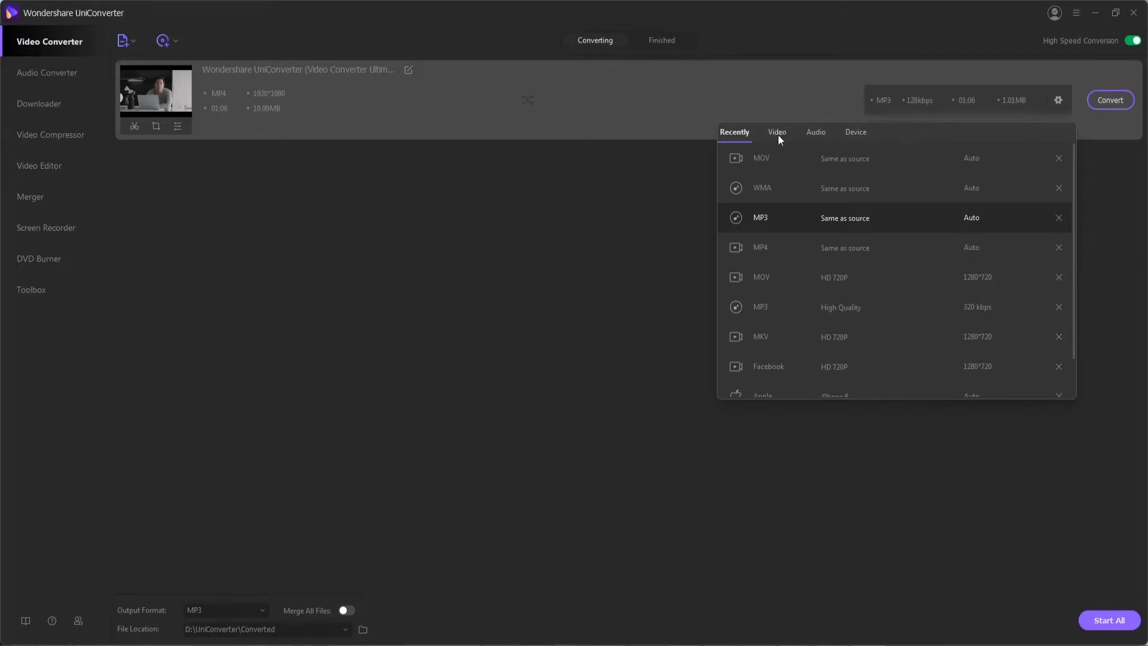
pyautogui.click(856, 132)
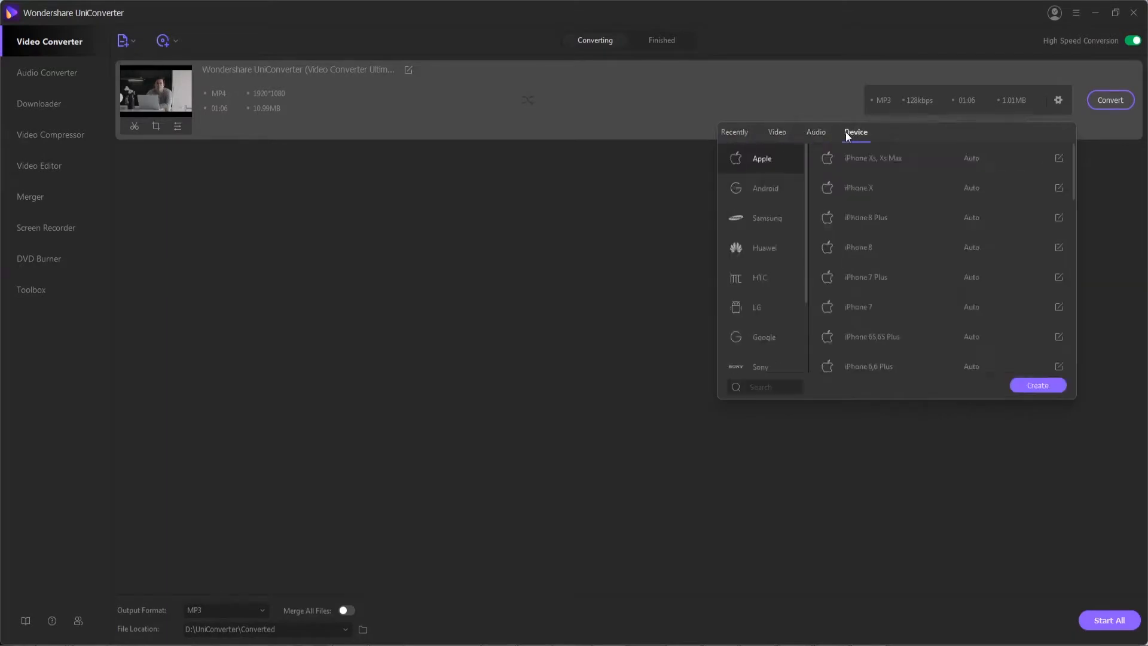
pyautogui.moveTo(586, 294)
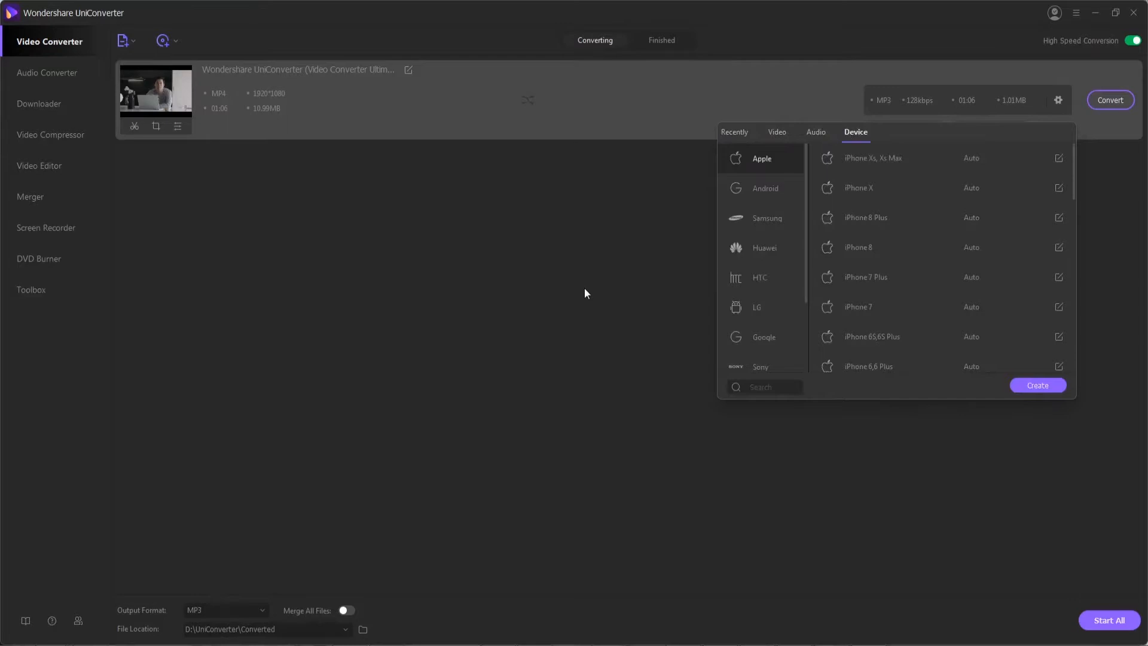
# In Audio Converter, load an MP3 and convert it to WMA, then move to Video Compressor
pyautogui.click(47, 72)
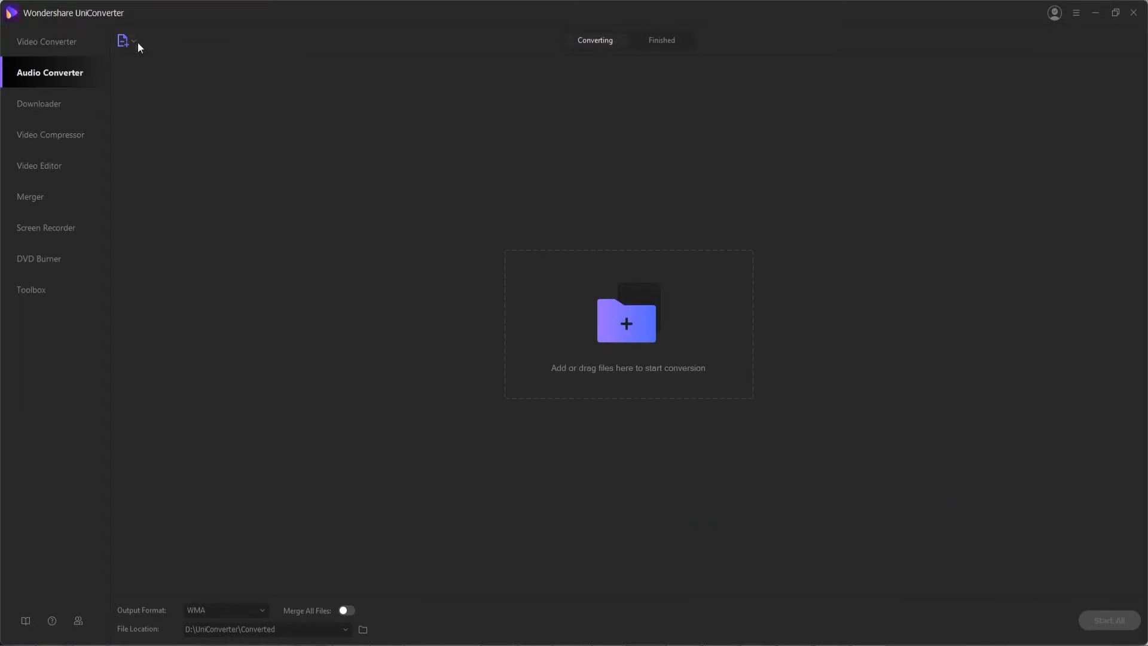
pyautogui.moveTo(441, 227)
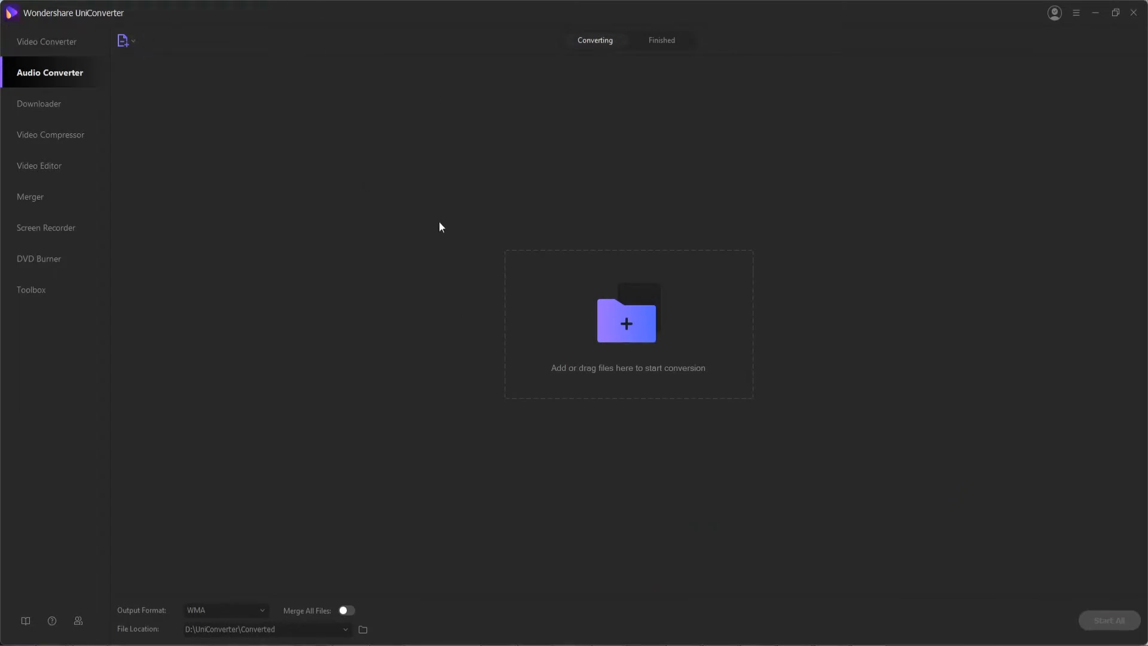
pyautogui.click(125, 41)
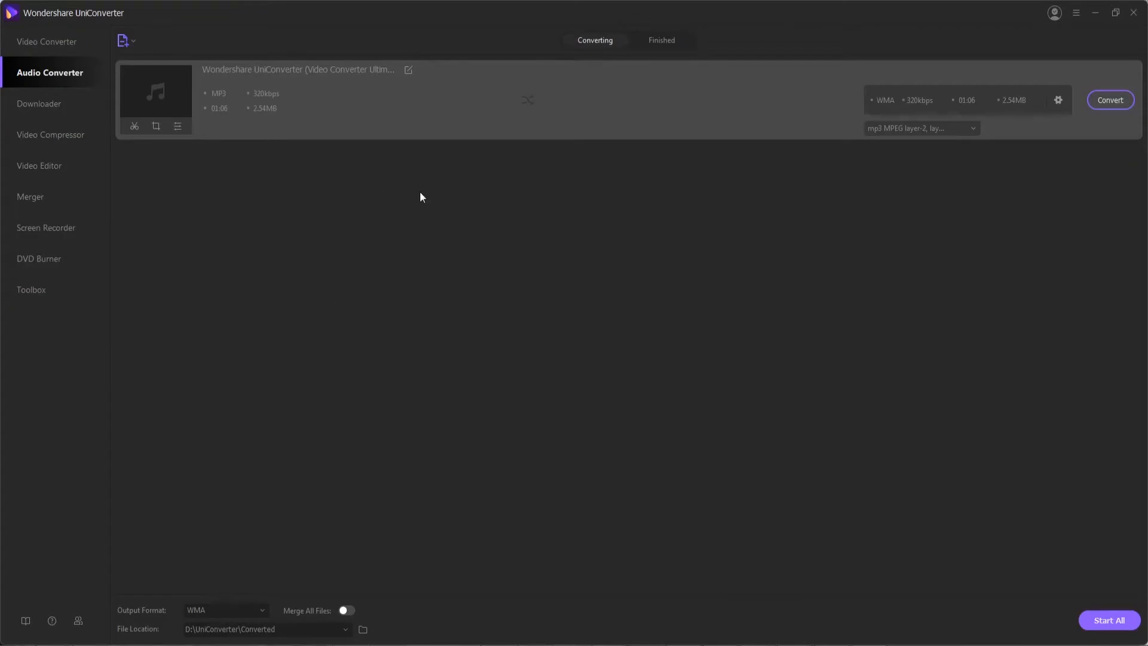
pyautogui.click(965, 100)
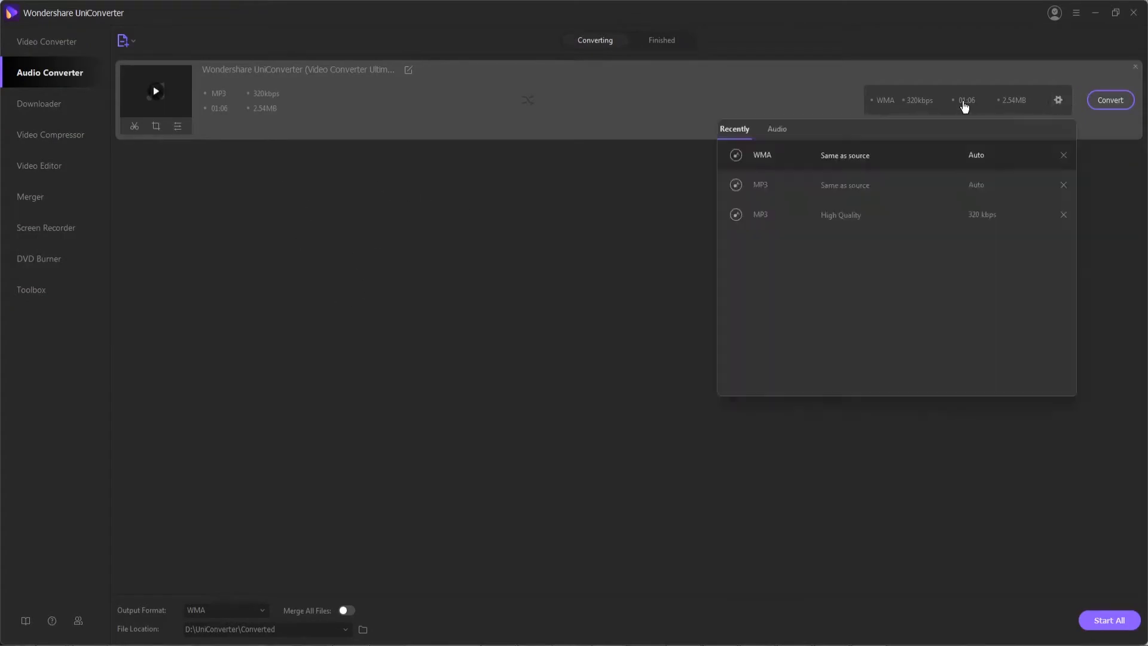
pyautogui.click(777, 129)
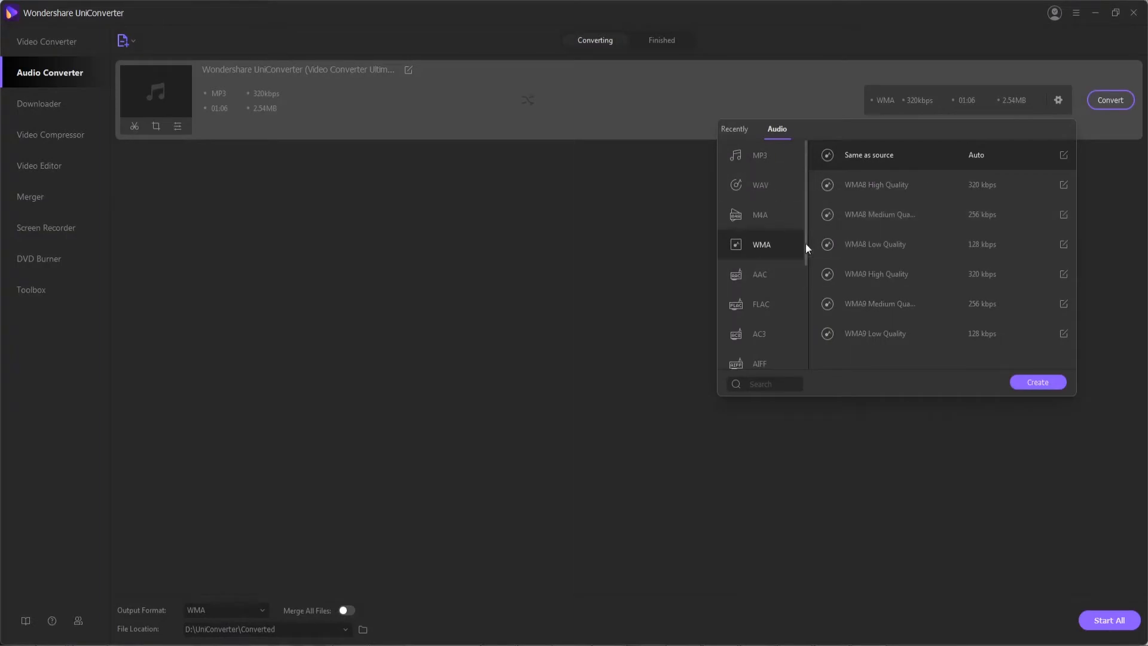
pyautogui.moveTo(250, 174)
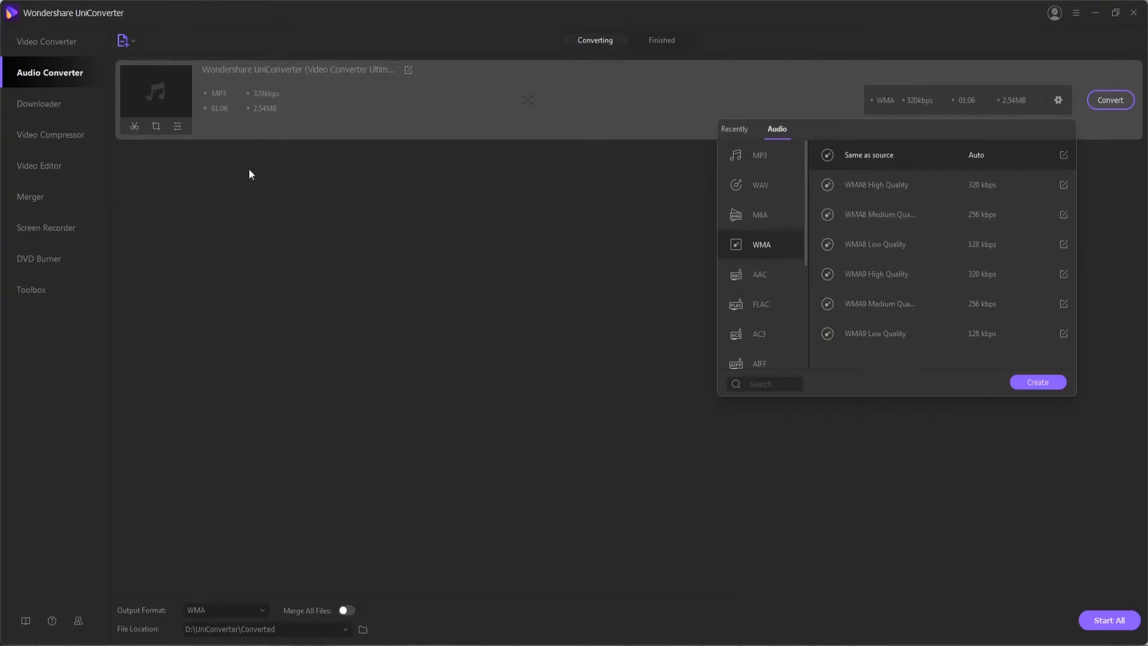
pyautogui.click(1110, 100)
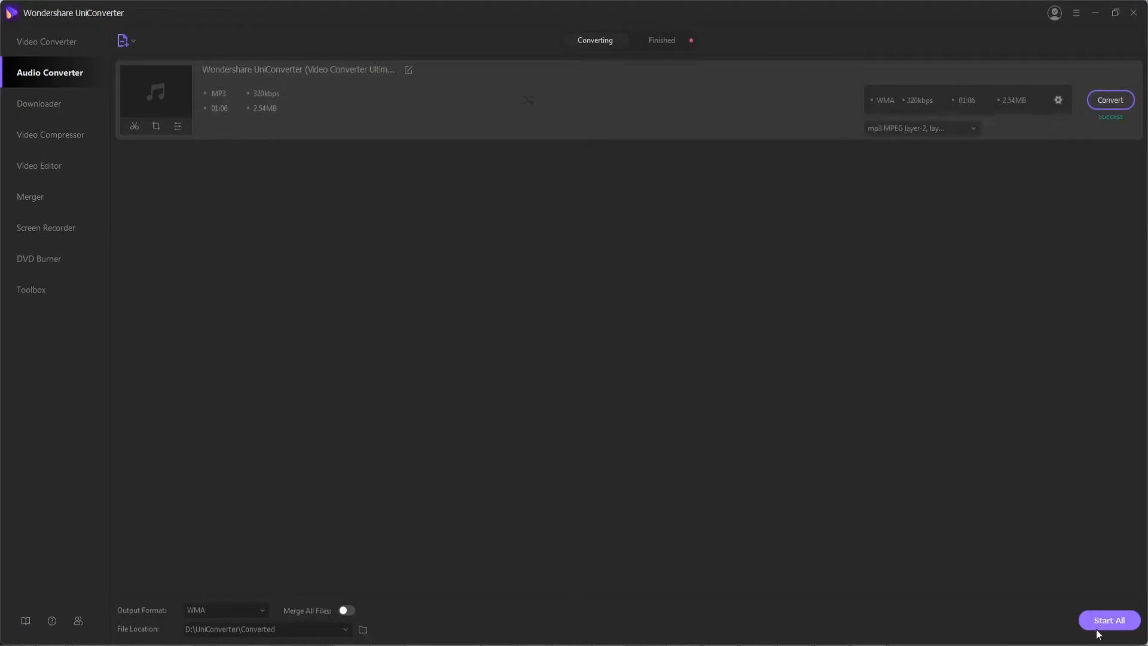
pyautogui.moveTo(524, 374)
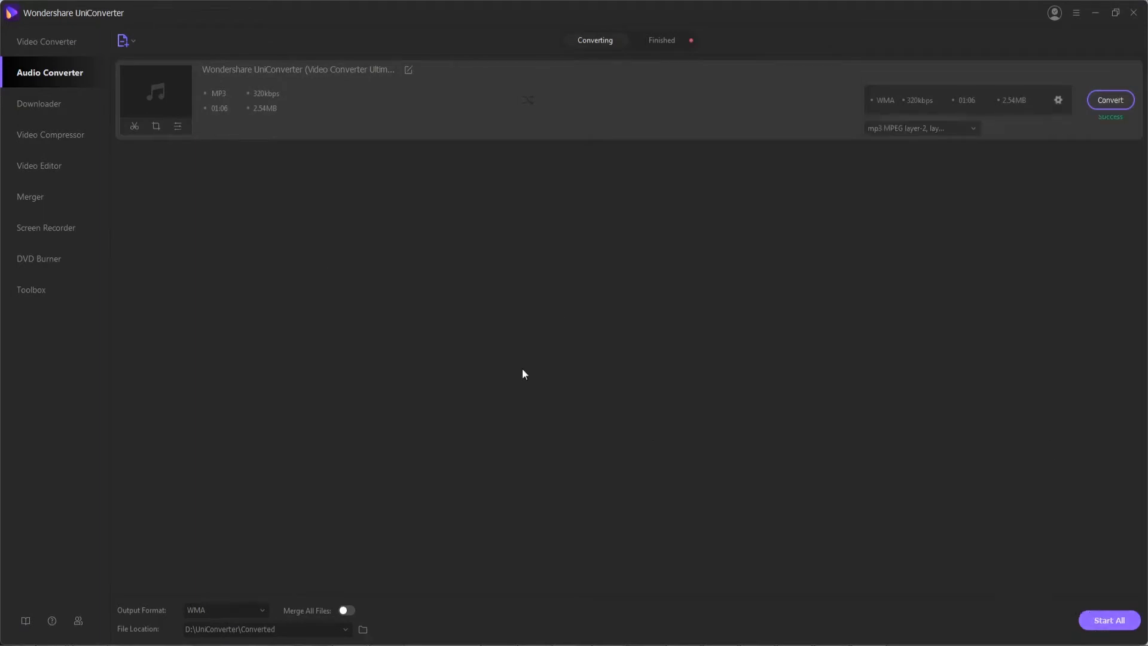
pyautogui.click(50, 135)
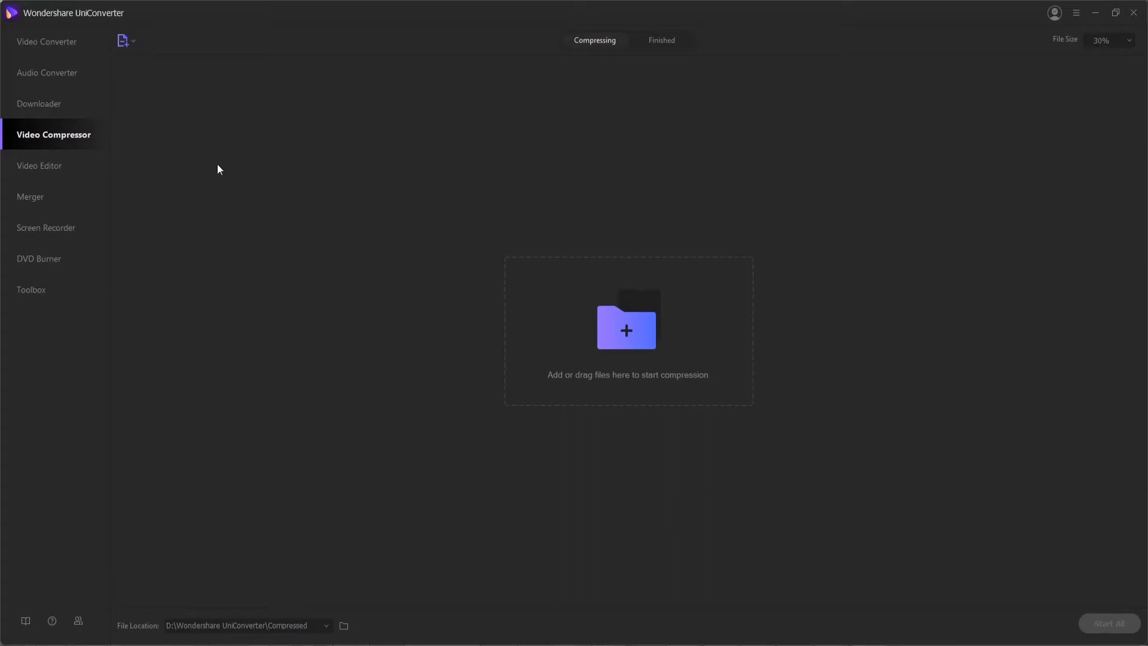
pyautogui.moveTo(411, 221)
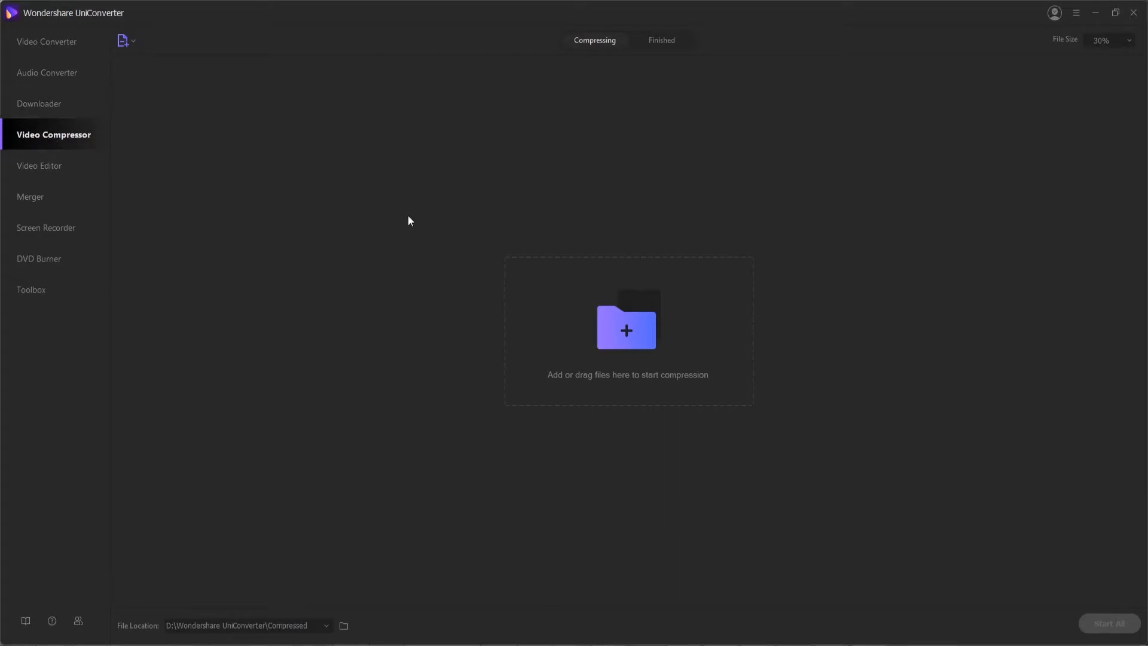
pyautogui.moveTo(620, 316)
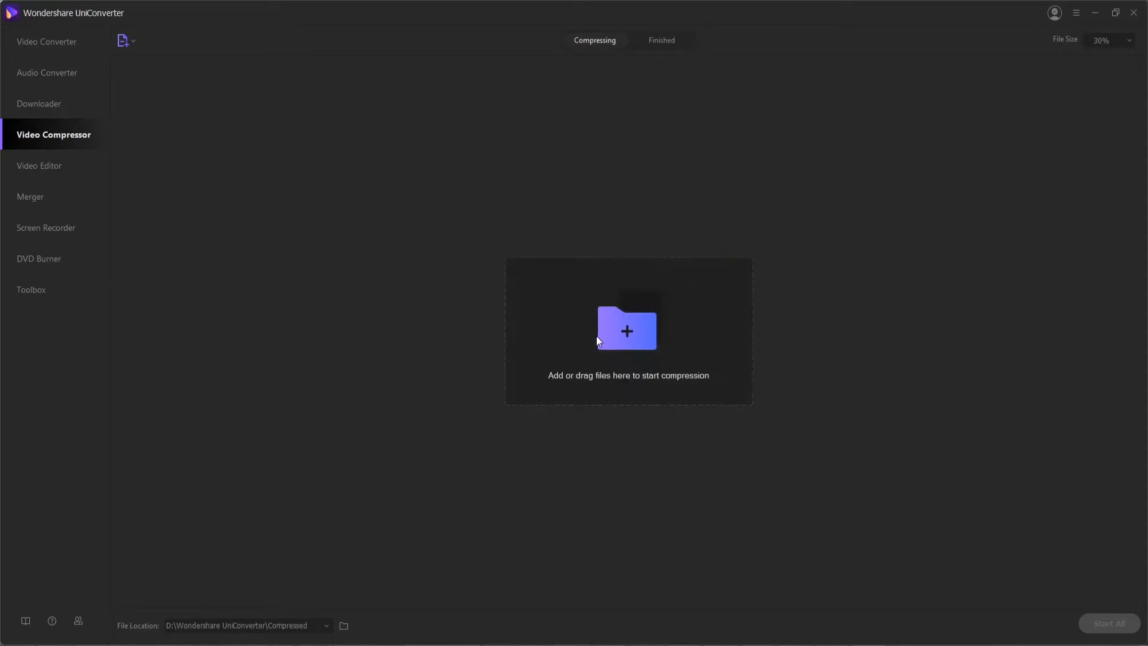
# Load an MP4, set a custom output size near 4.71 MB via the file-size slider and bit rate, and compress it
pyautogui.click(627, 330)
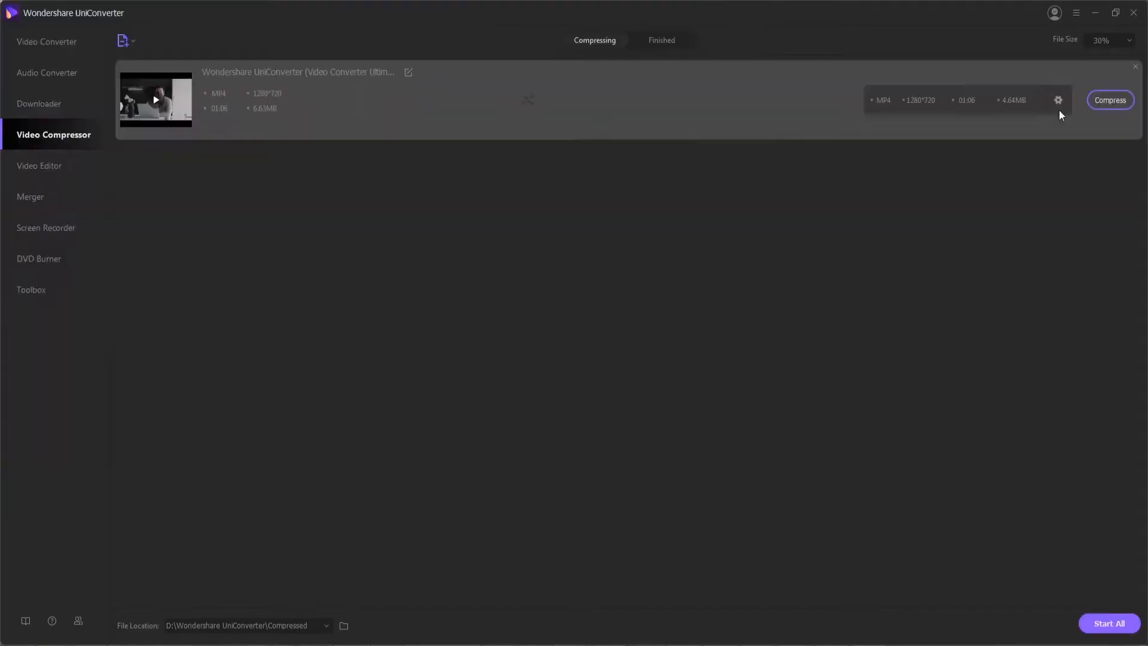
pyautogui.click(1058, 100)
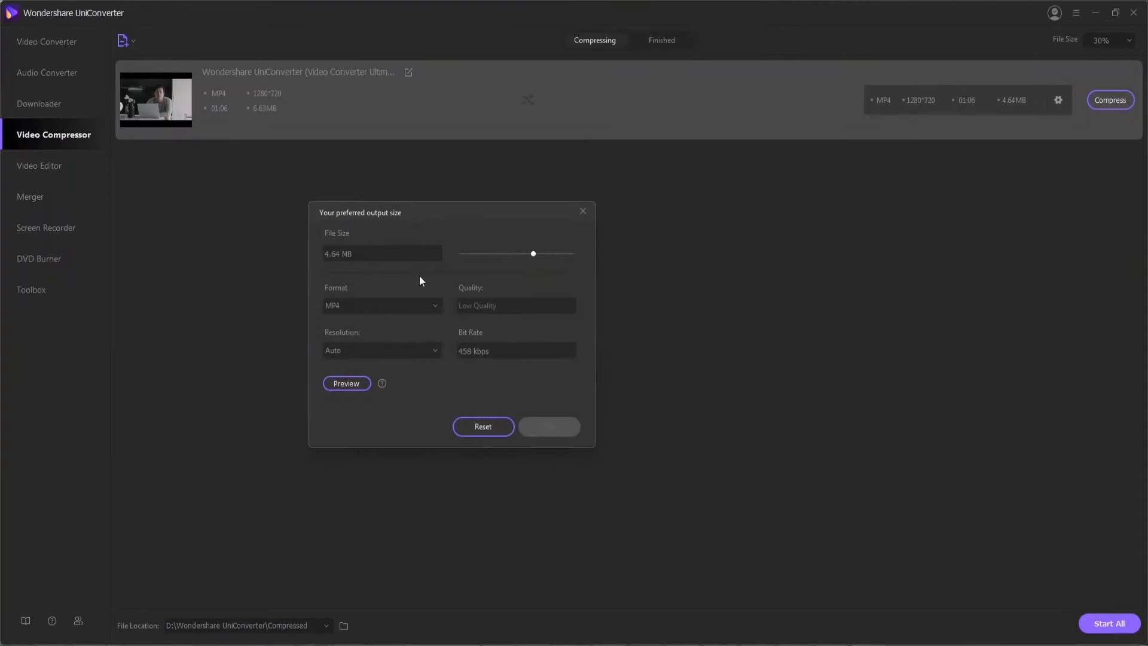
pyautogui.moveTo(533, 254); pyautogui.dragTo(523, 254)
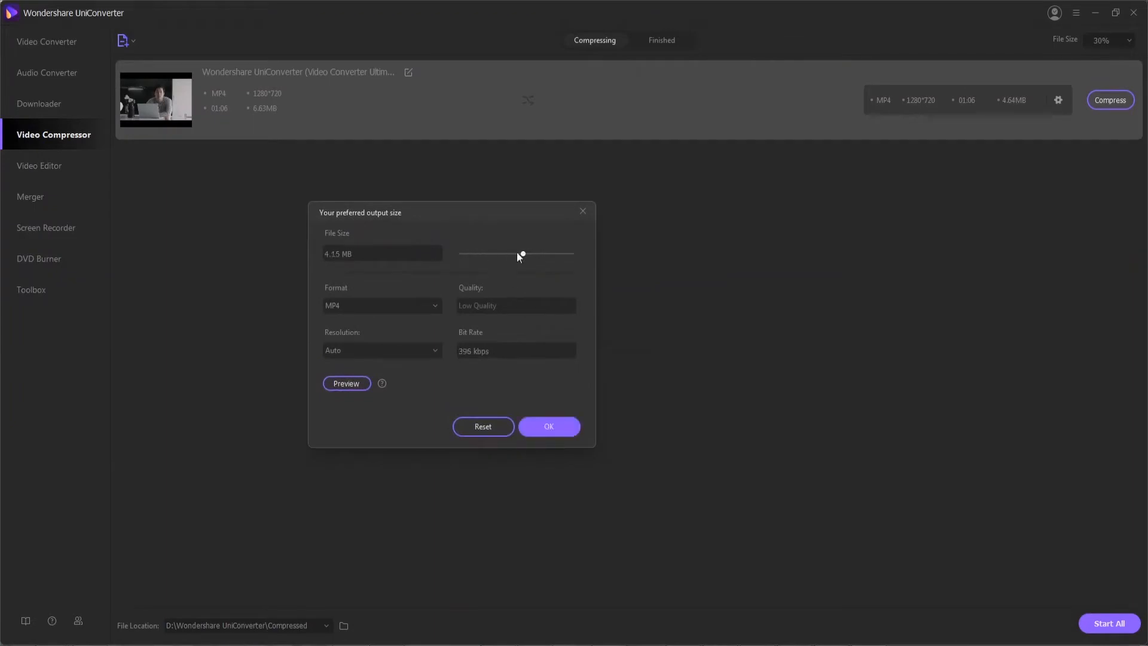
pyautogui.moveTo(521, 254); pyautogui.dragTo(573, 254)
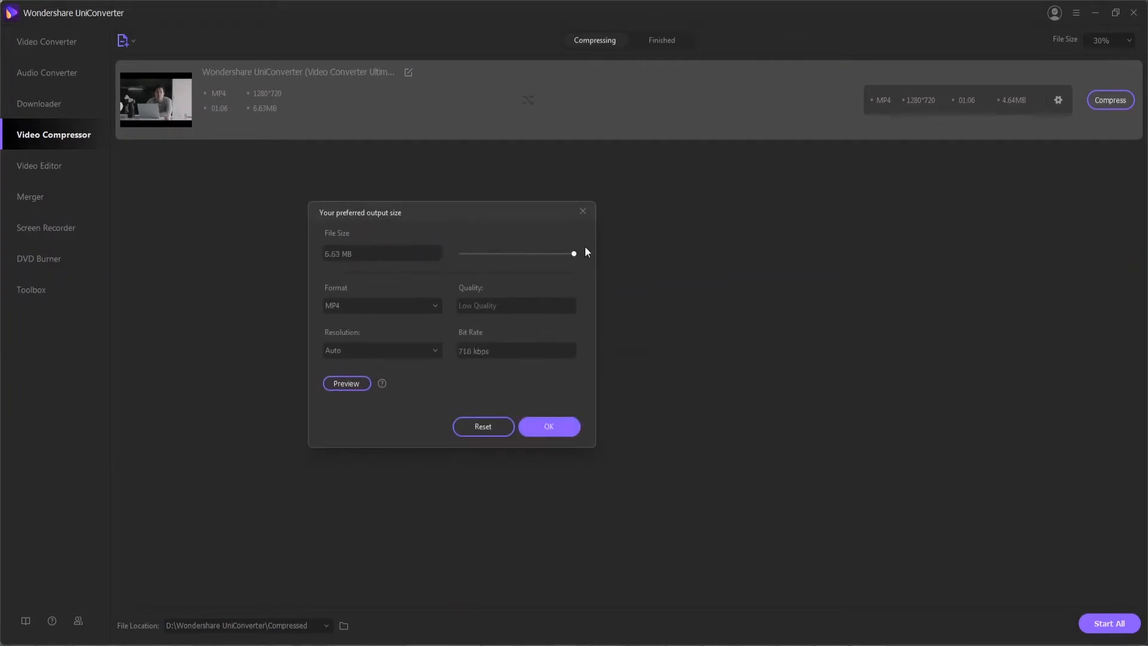
pyautogui.click(382, 305)
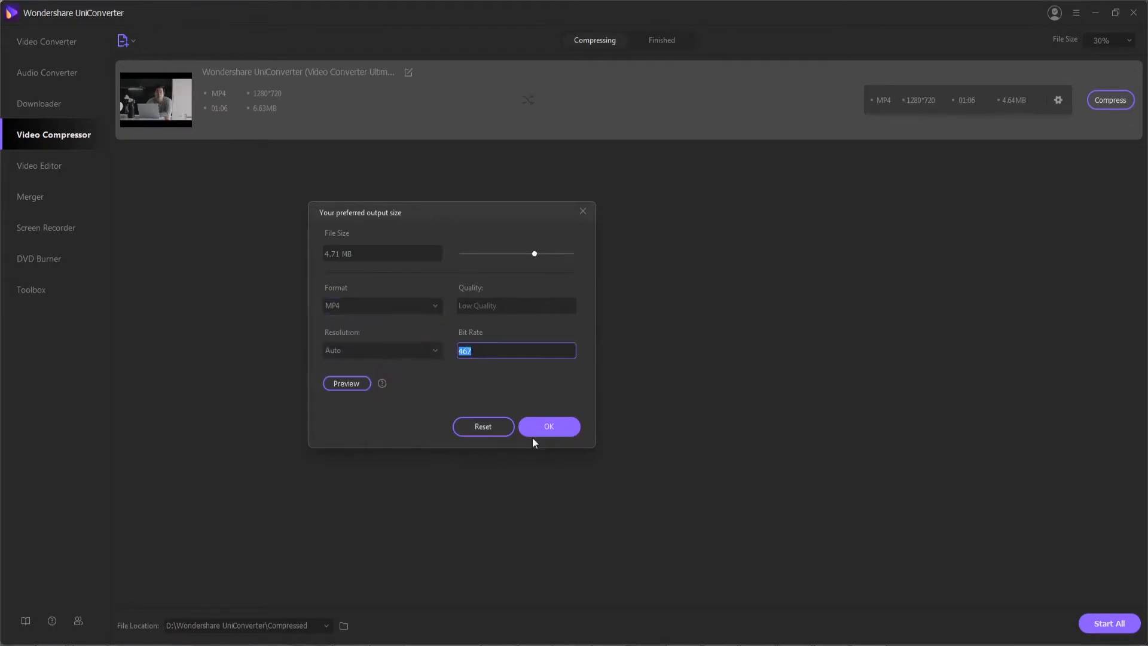
pyautogui.click(549, 427)
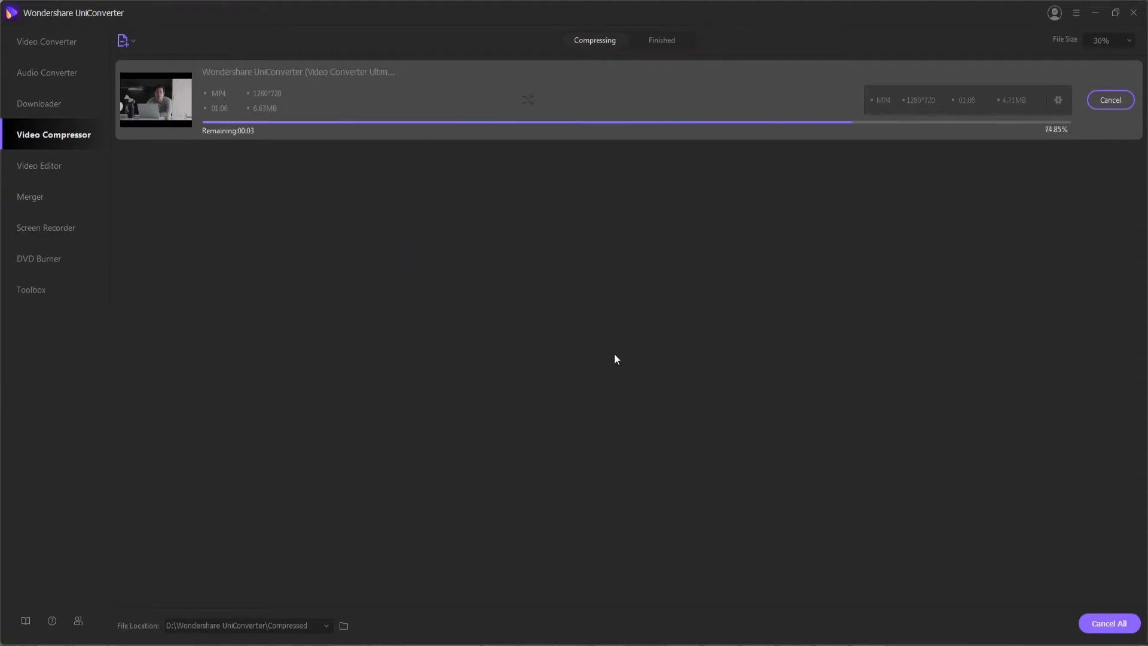
pyautogui.click(39, 165)
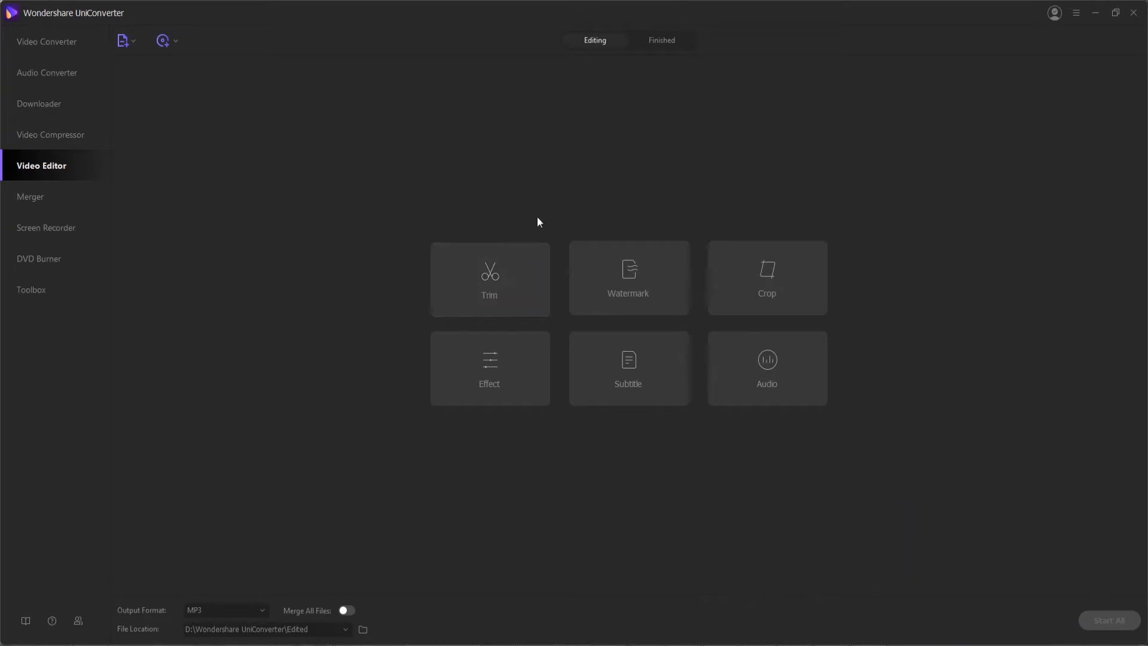
pyautogui.moveTo(503, 290)
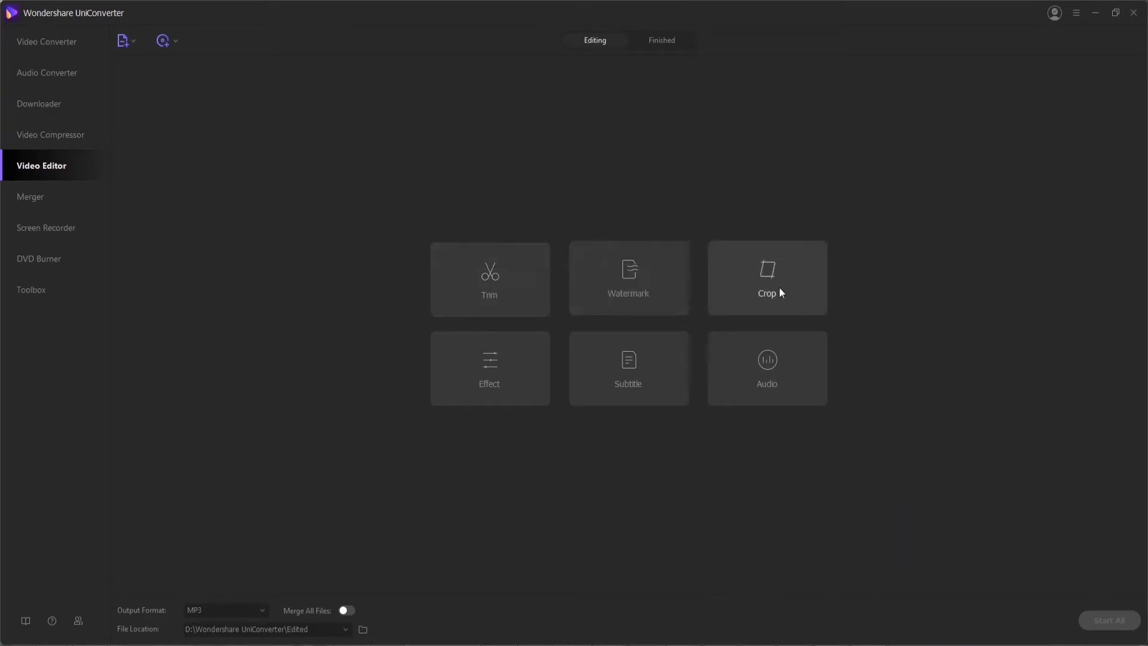
pyautogui.moveTo(631, 380)
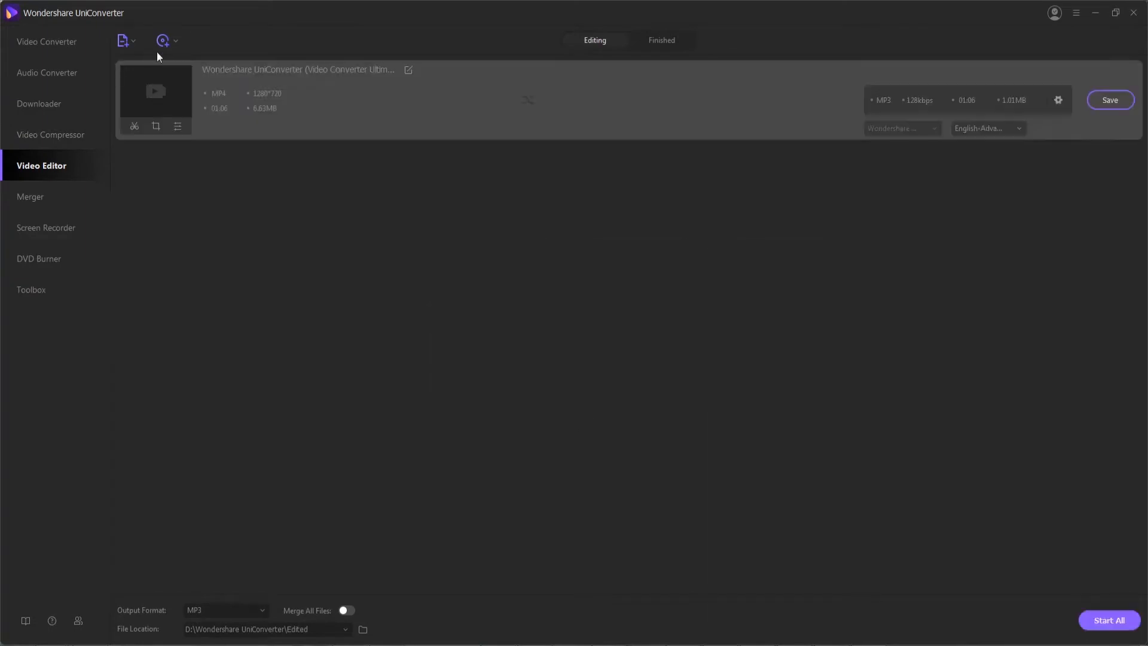
# Review the Load DVD and Add Files menus, then show the loaded MP4's trim timeline
pyautogui.click(173, 41)
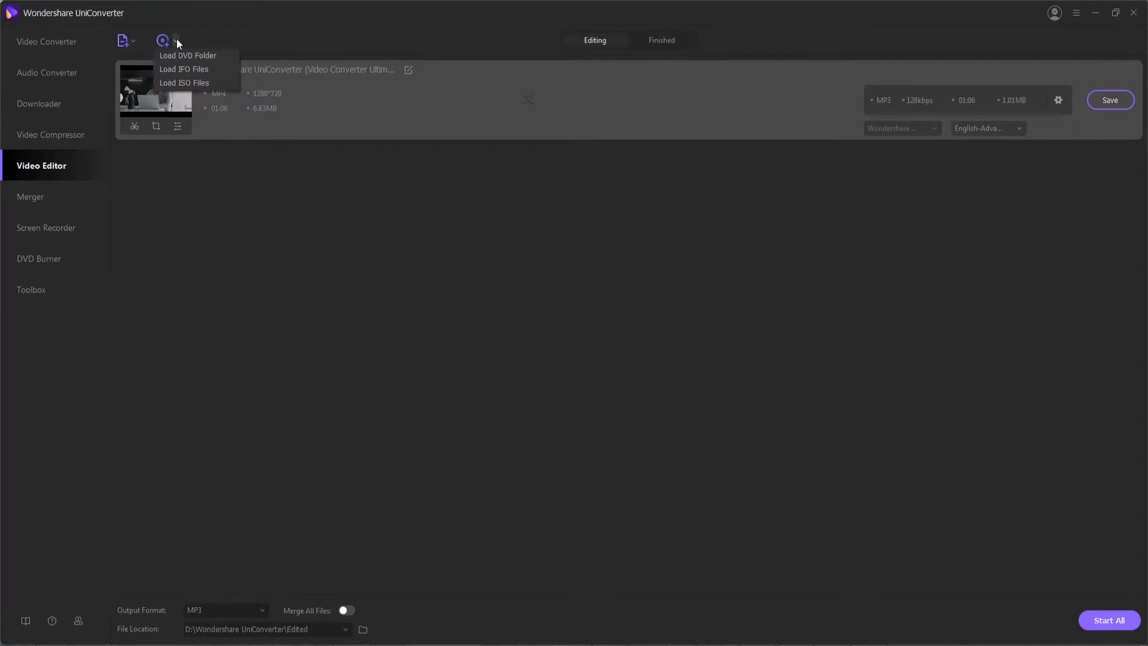
pyautogui.click(126, 40)
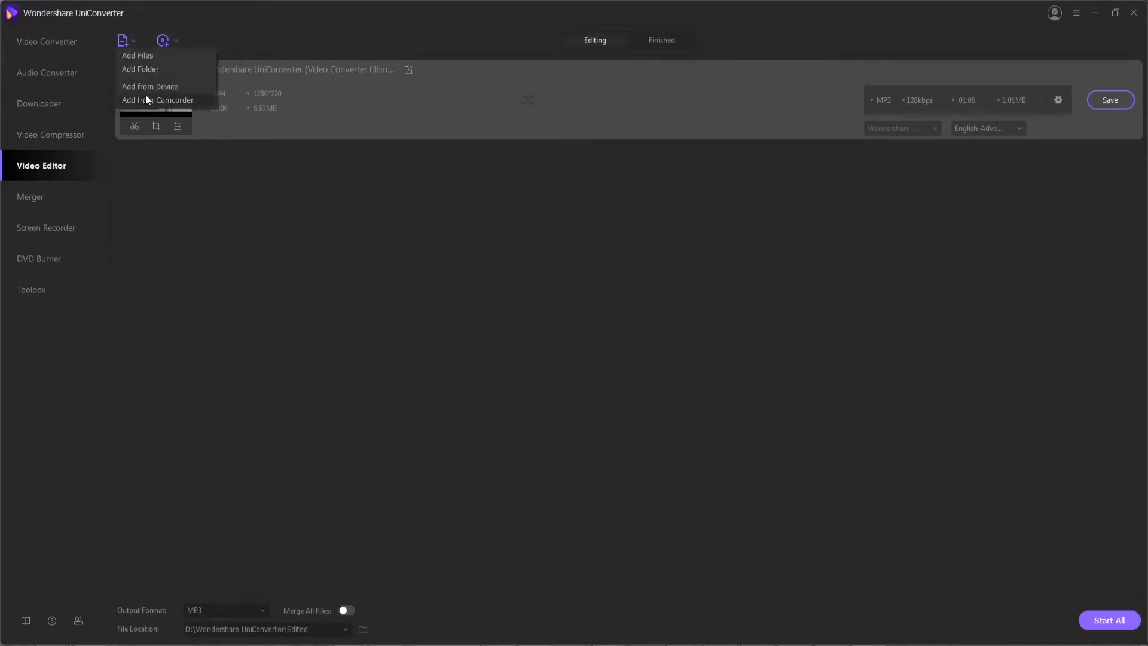
pyautogui.click(229, 213)
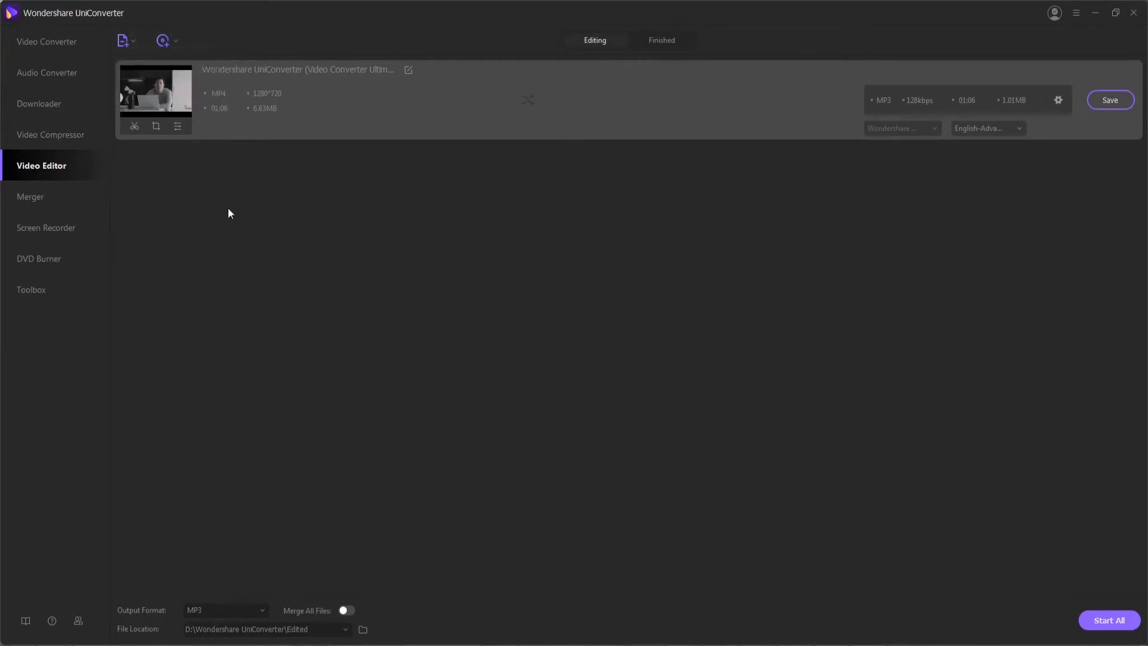
pyautogui.click(134, 126)
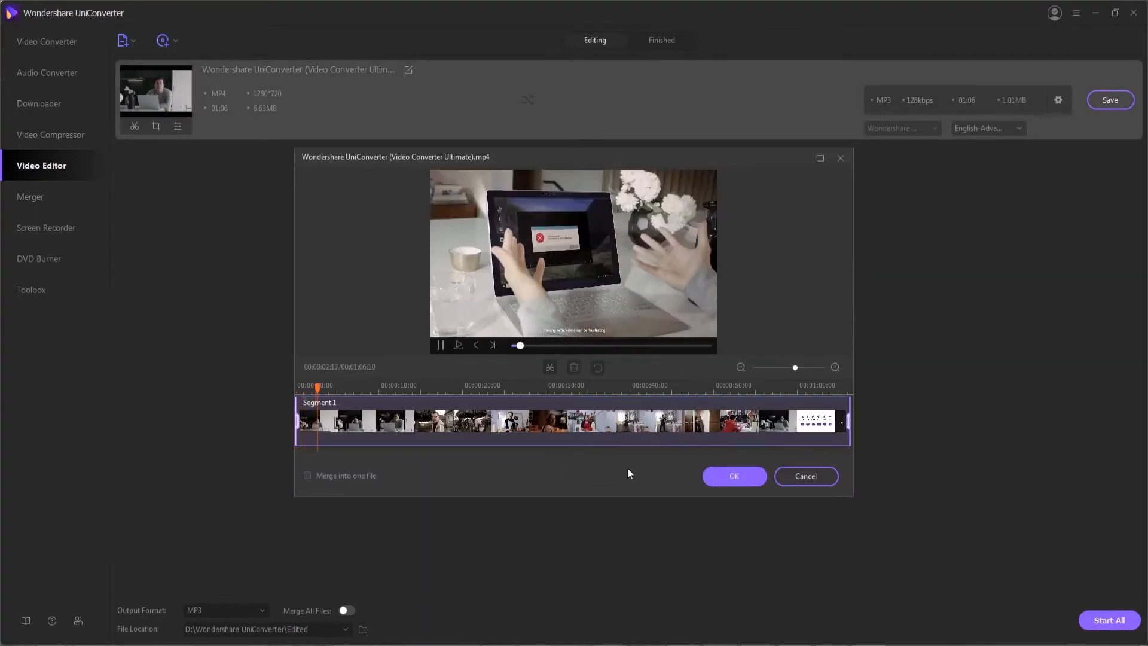
# Leave trimming and review the clip's Crop, Effect and Watermark settings before closing them
pyautogui.click(806, 476)
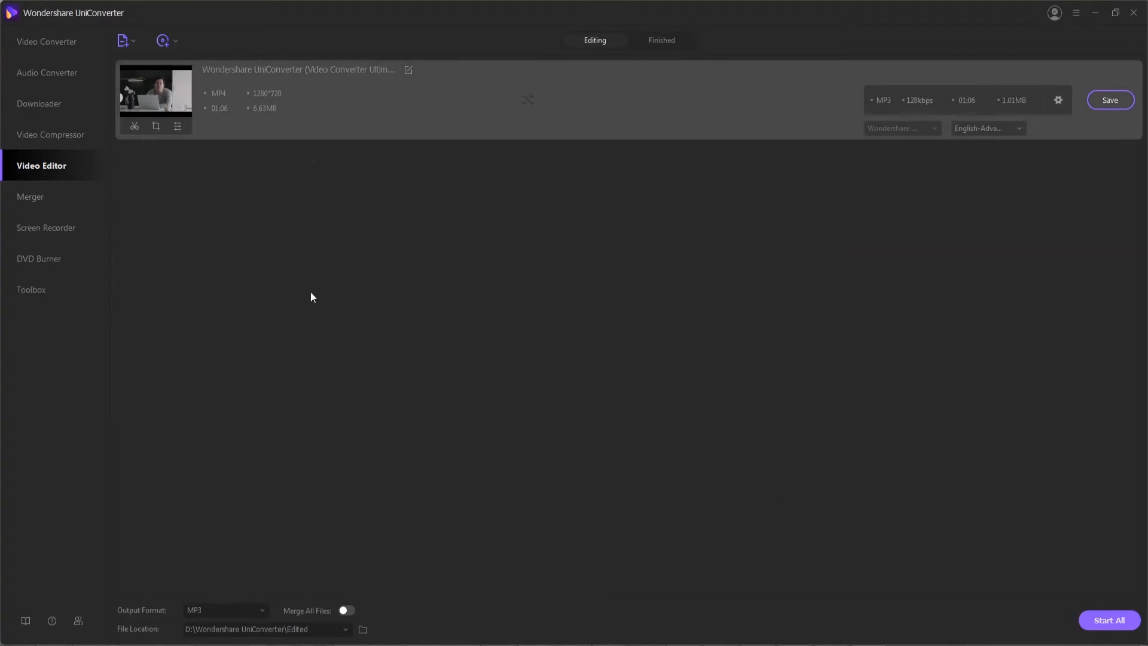
pyautogui.click(156, 126)
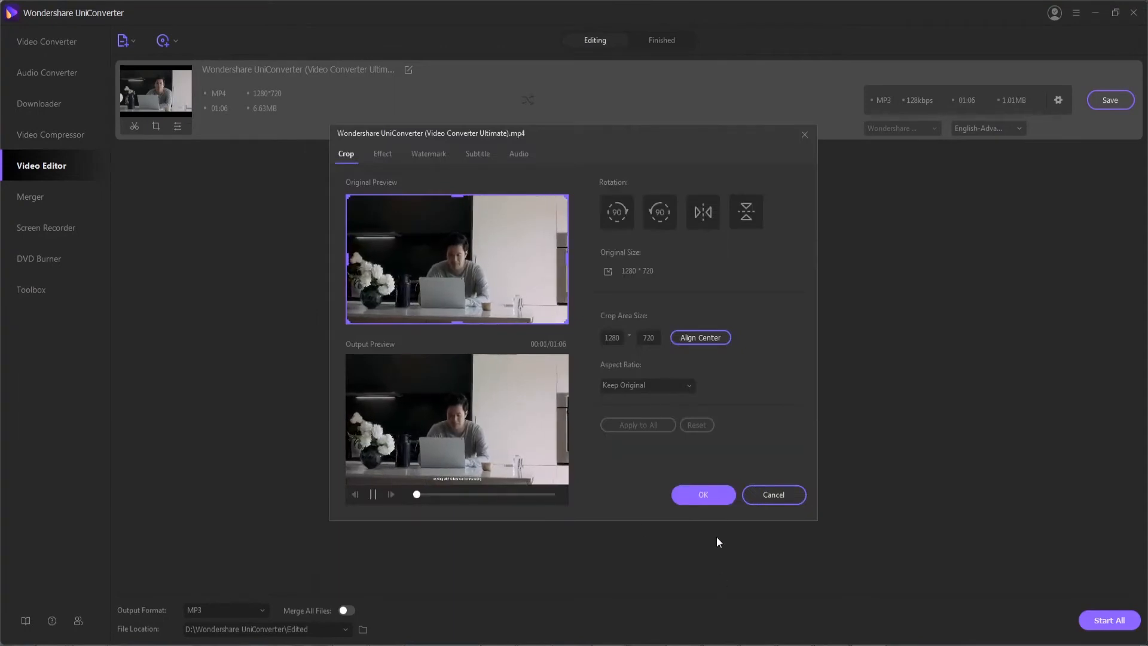
pyautogui.click(382, 154)
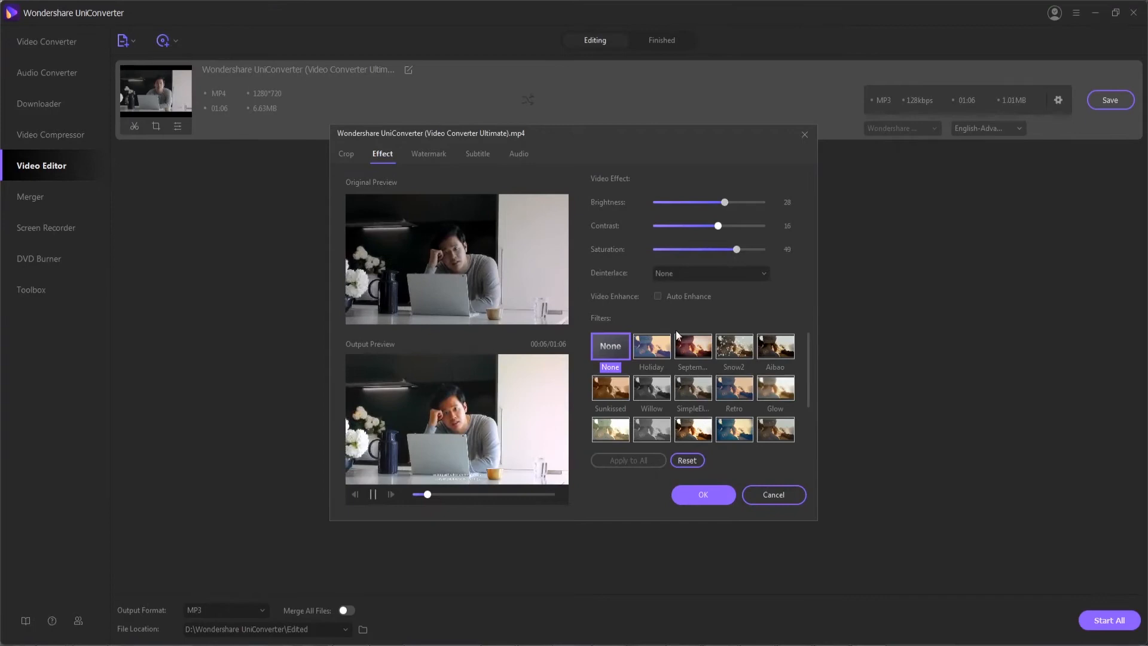
pyautogui.click(429, 154)
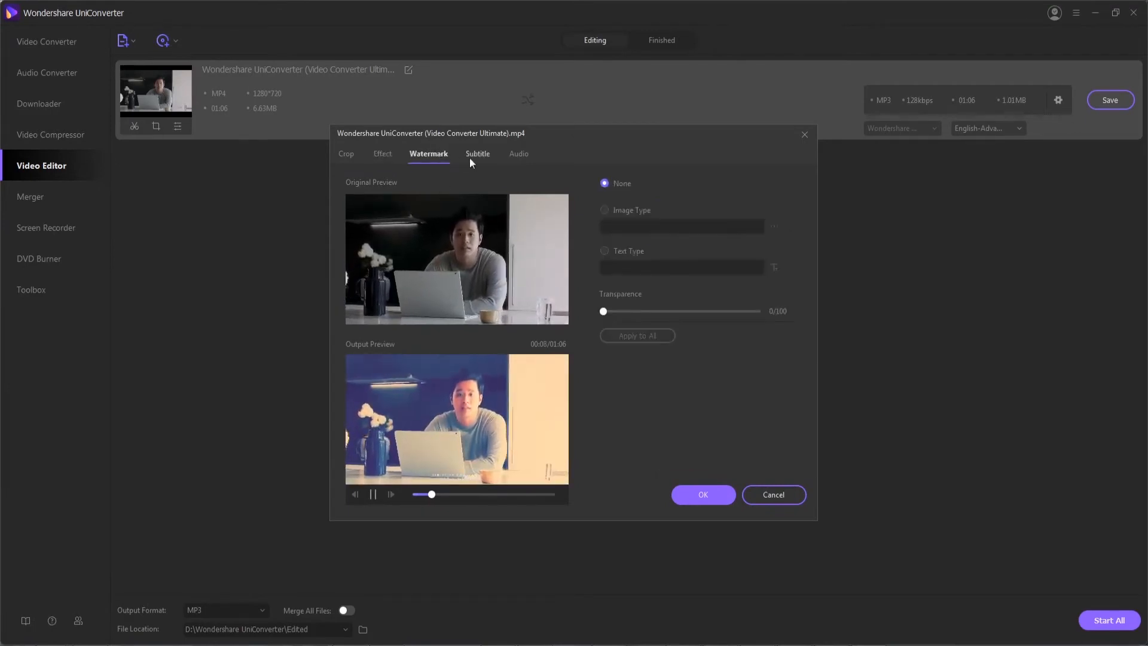
pyautogui.click(519, 154)
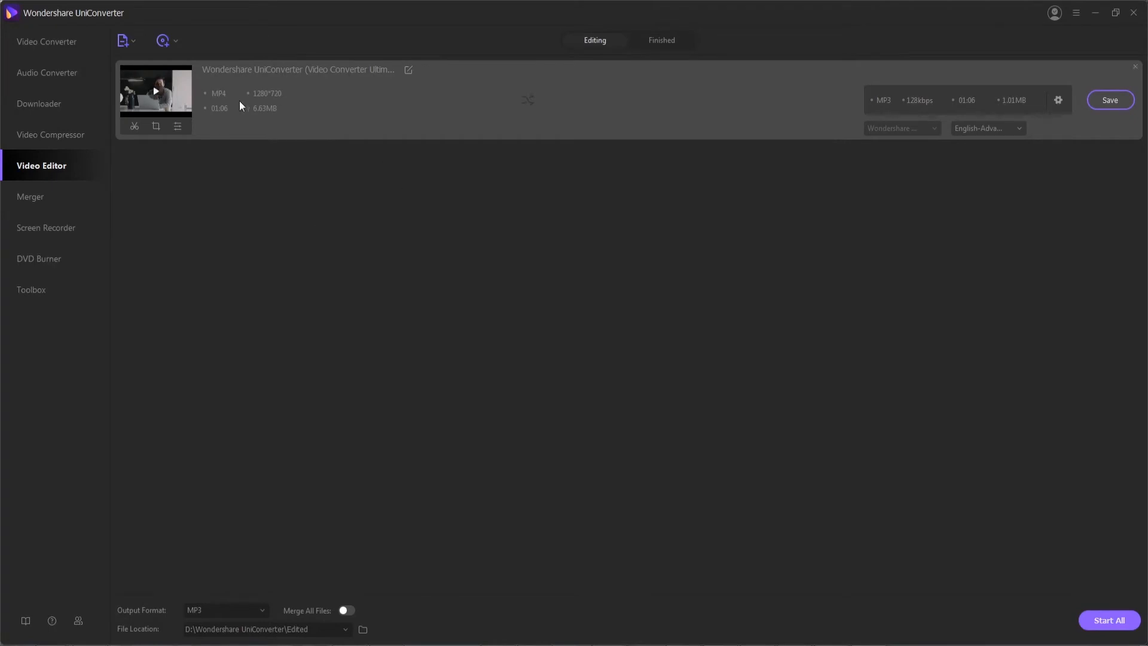
# Save the edited clip and go to the Merger section
pyautogui.click(1111, 100)
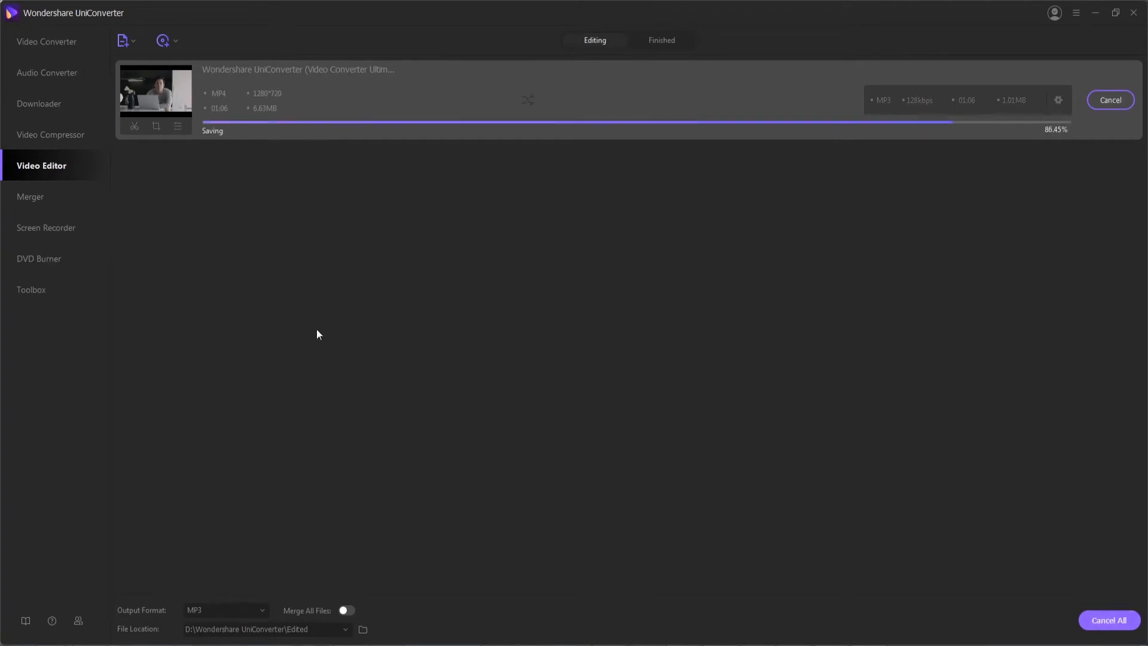
pyautogui.click(31, 196)
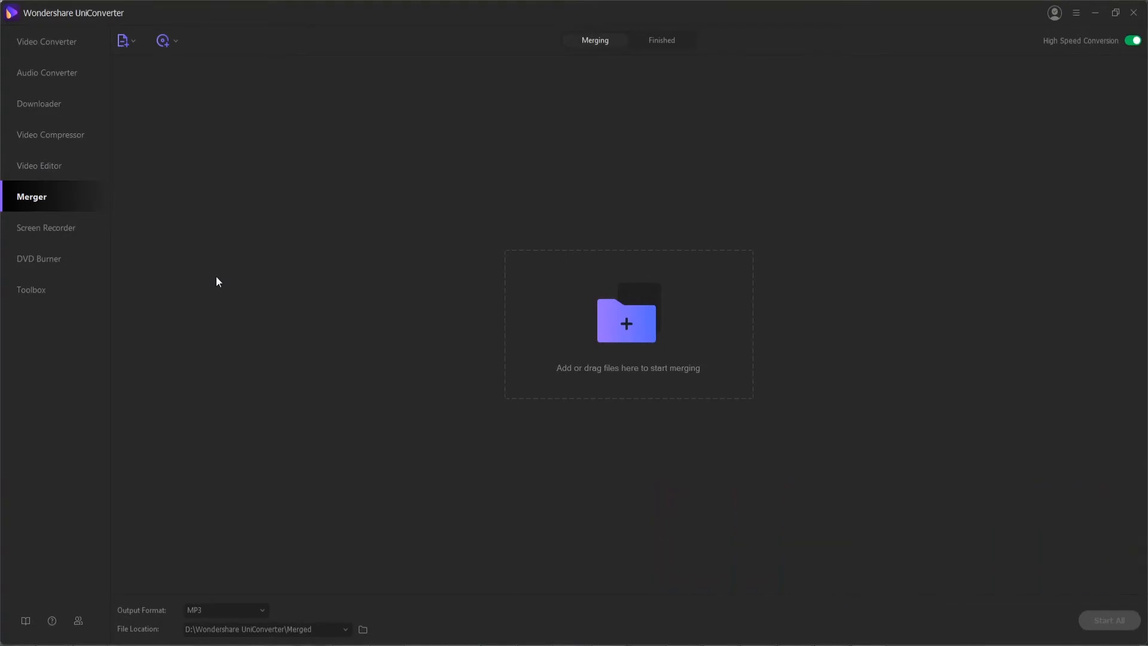
# Add two MP4 clips, start merging them into one file, then go to Screen Recorder
pyautogui.click(124, 41)
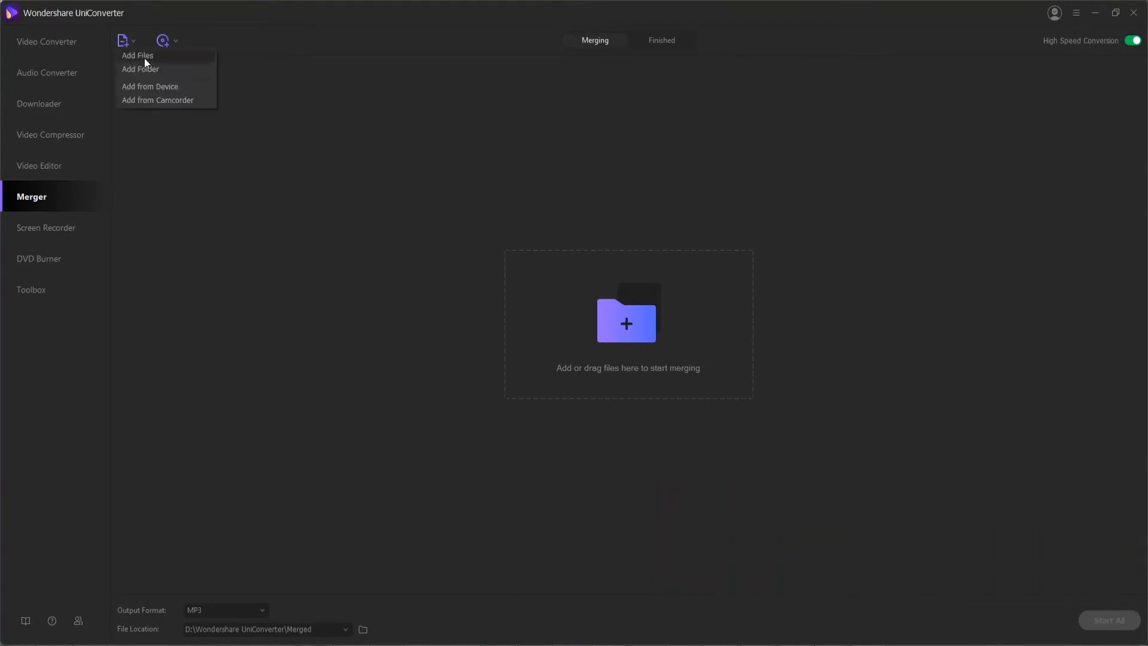
pyautogui.click(137, 55)
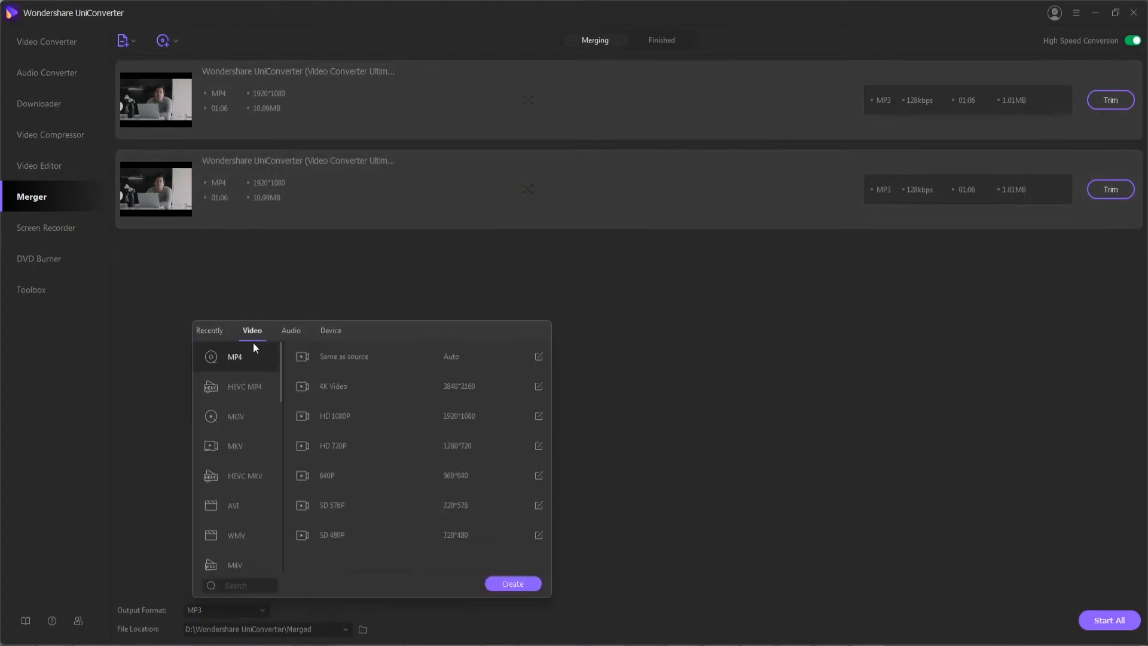
pyautogui.click(838, 500)
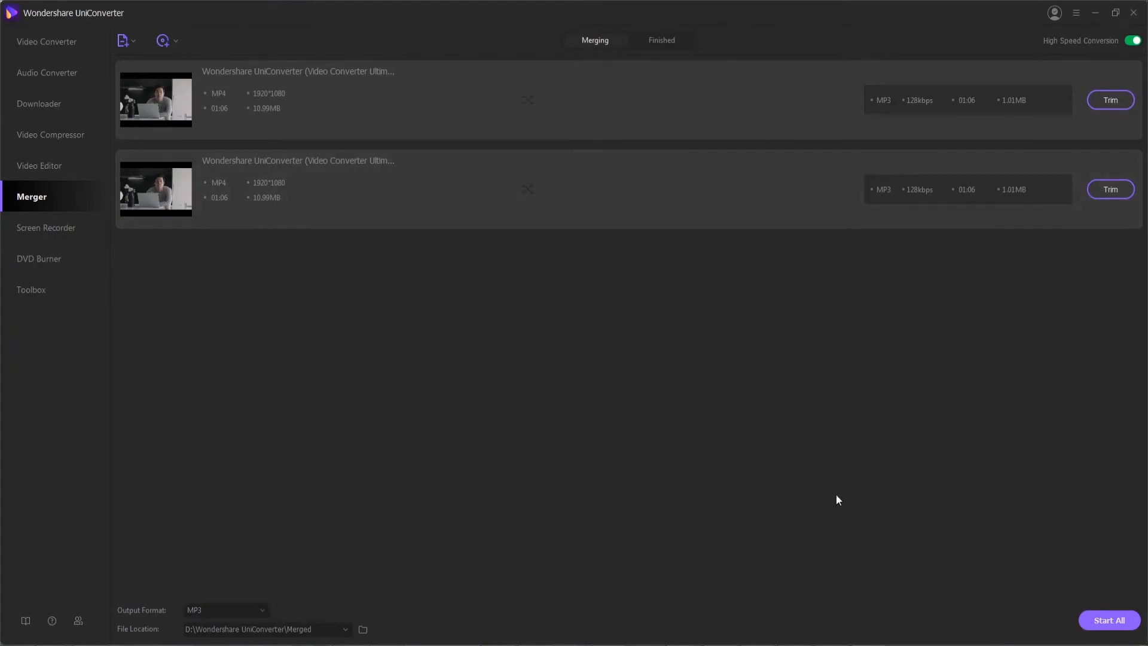
pyautogui.click(1109, 620)
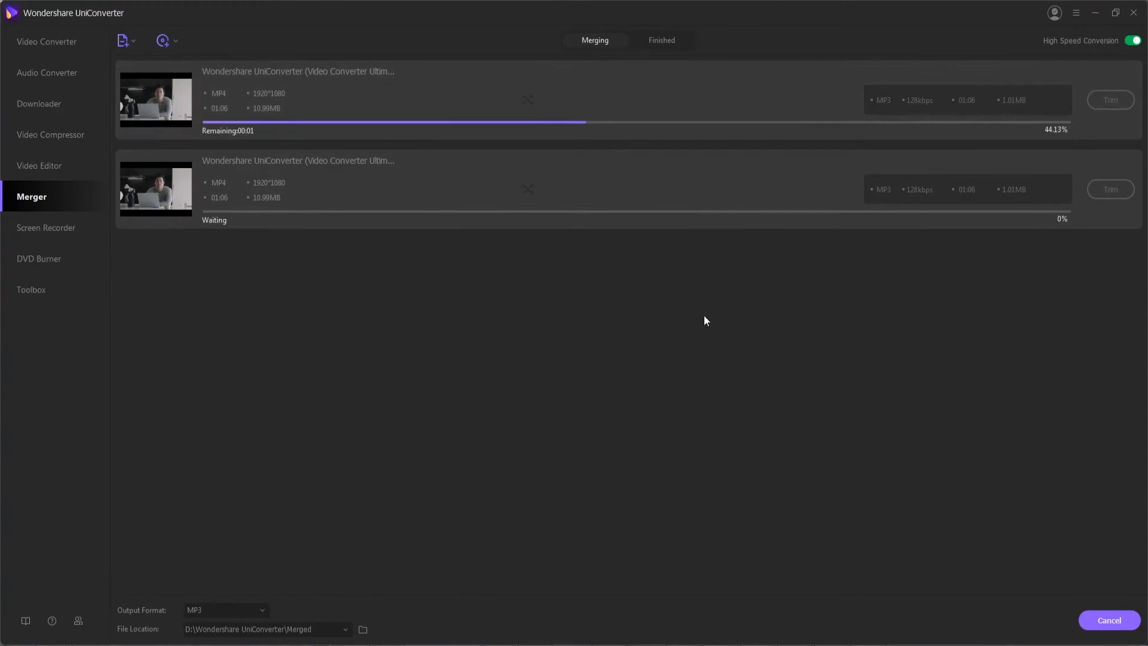
pyautogui.click(49, 228)
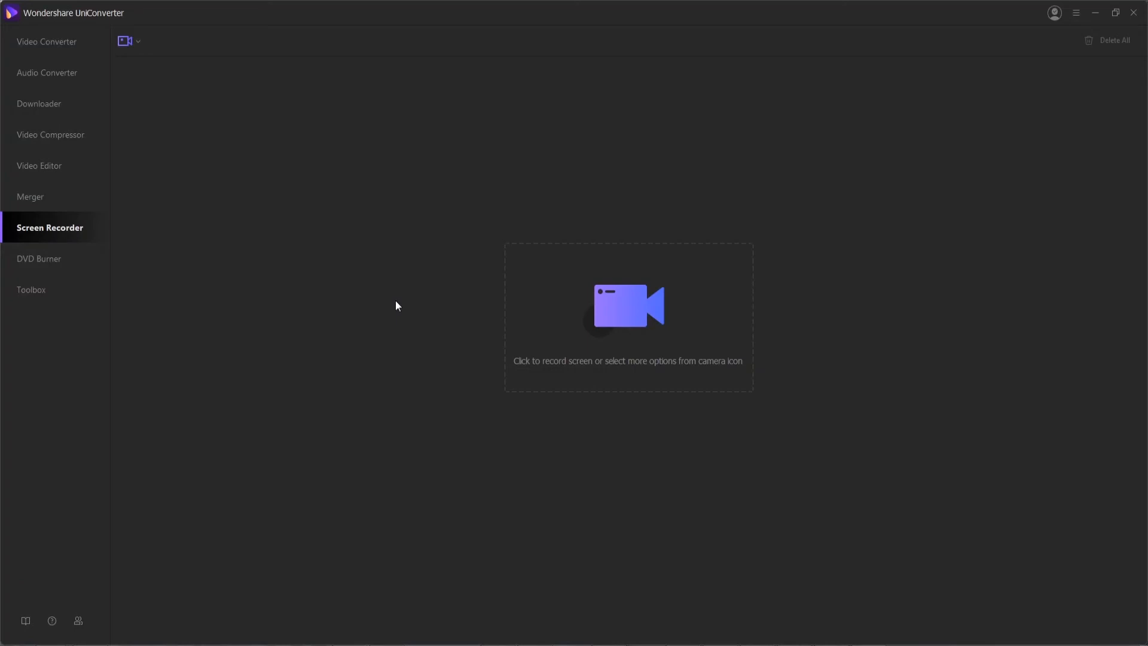
# Choose the Screen Recorder mode to launch the recorder panel, then go to DVD Burner
pyautogui.click(135, 41)
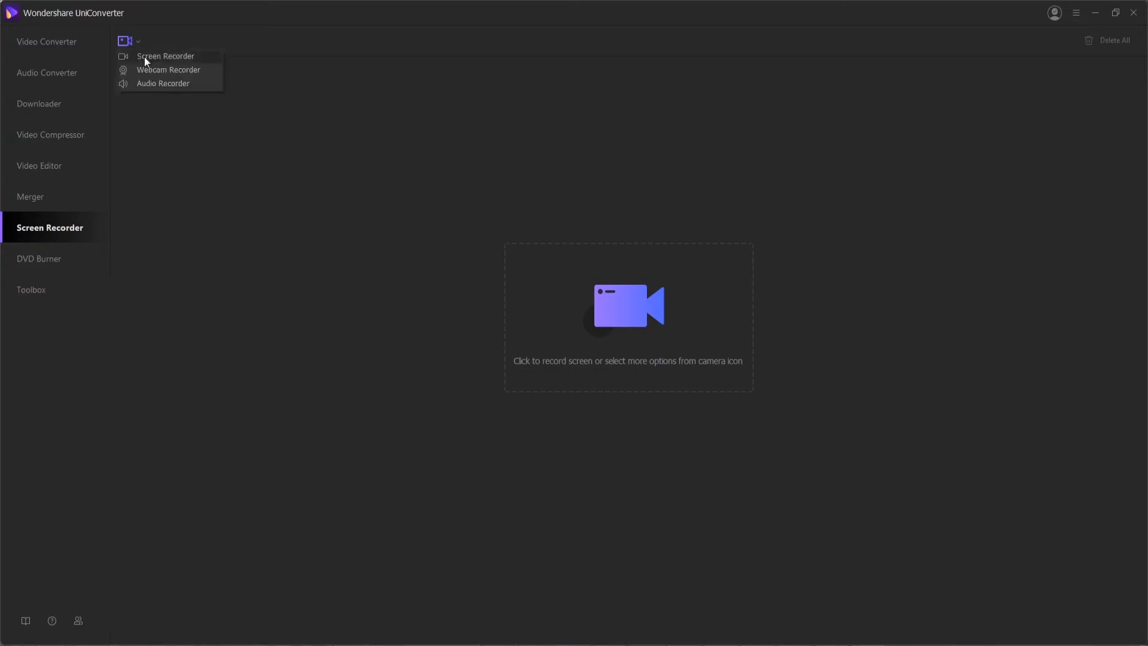
pyautogui.moveTo(141, 83)
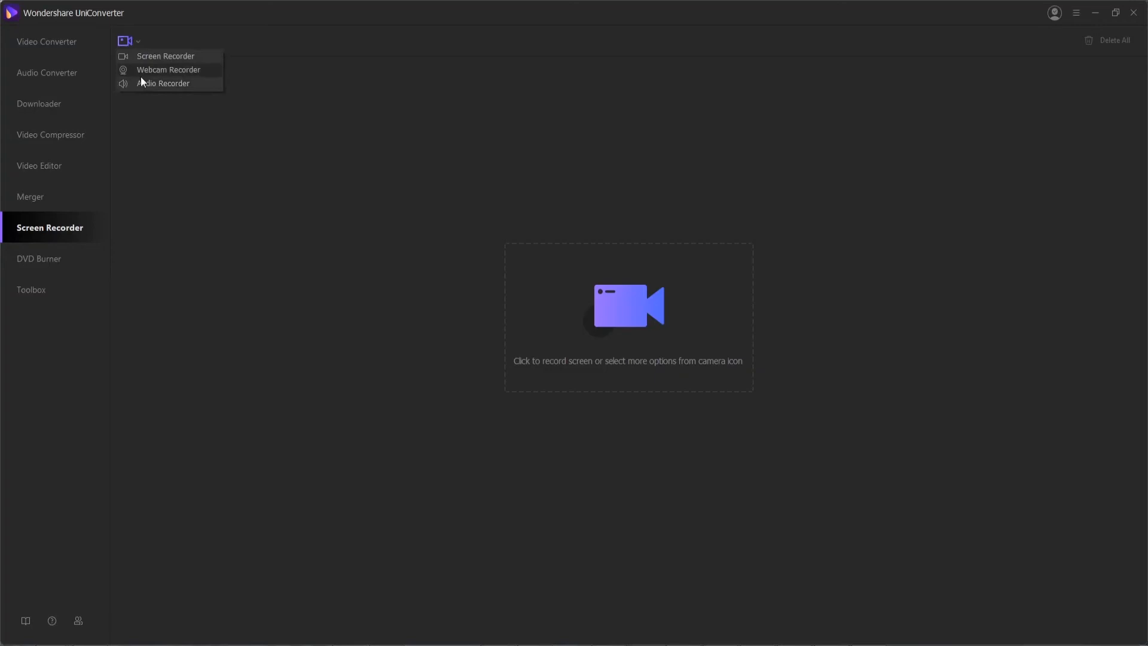
pyautogui.click(165, 56)
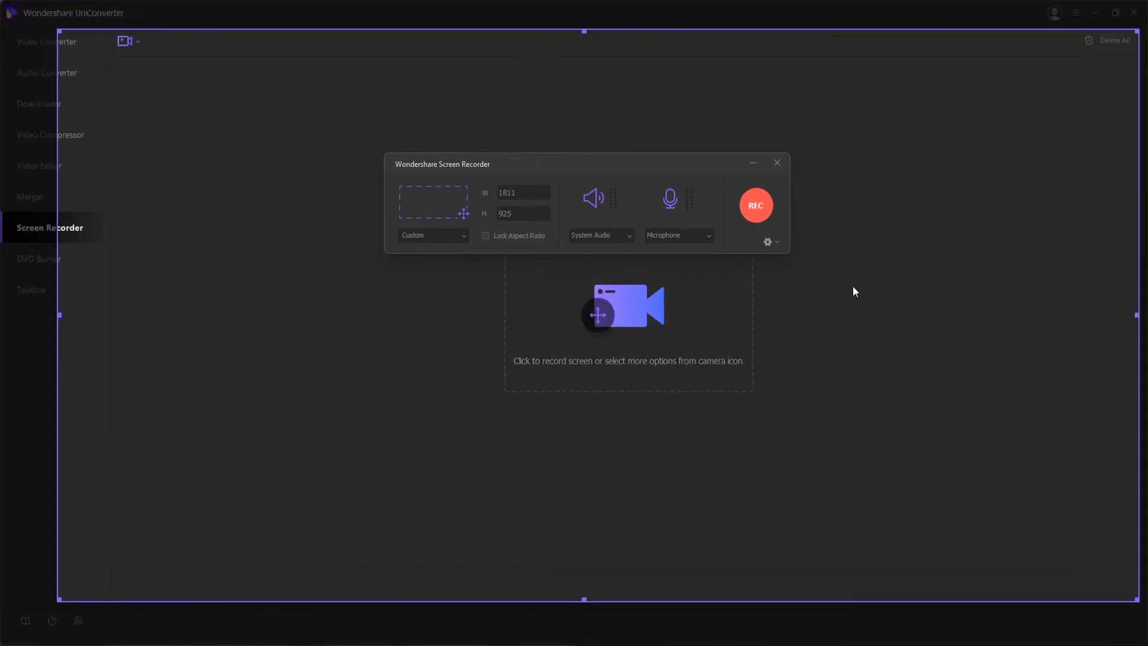
pyautogui.click(39, 259)
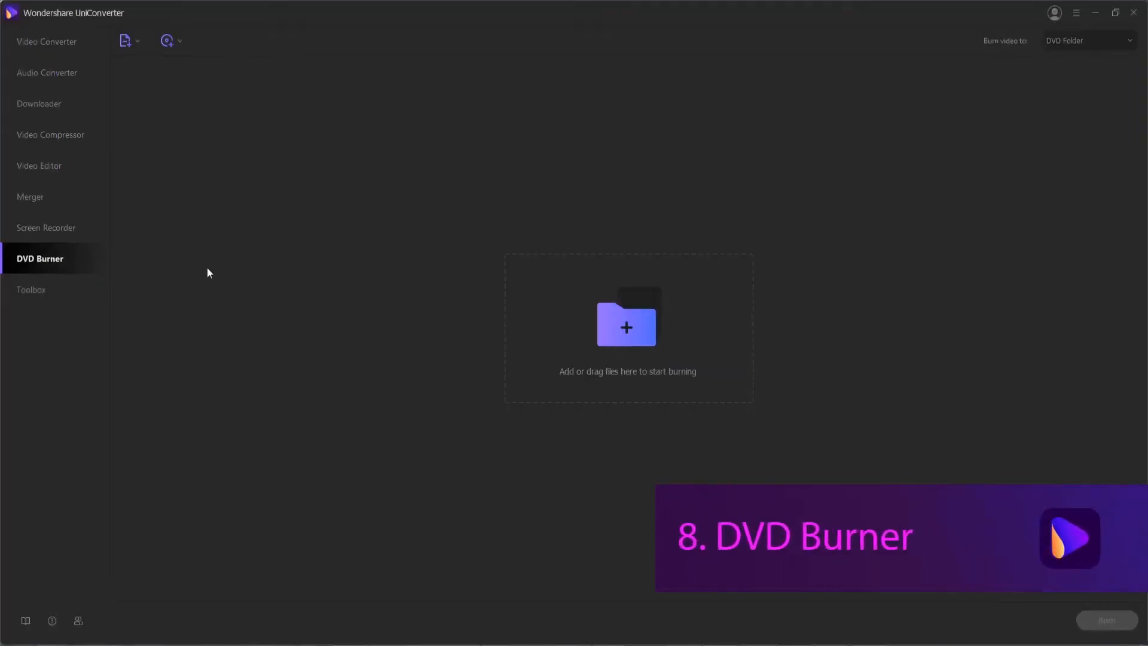
pyautogui.moveTo(309, 219)
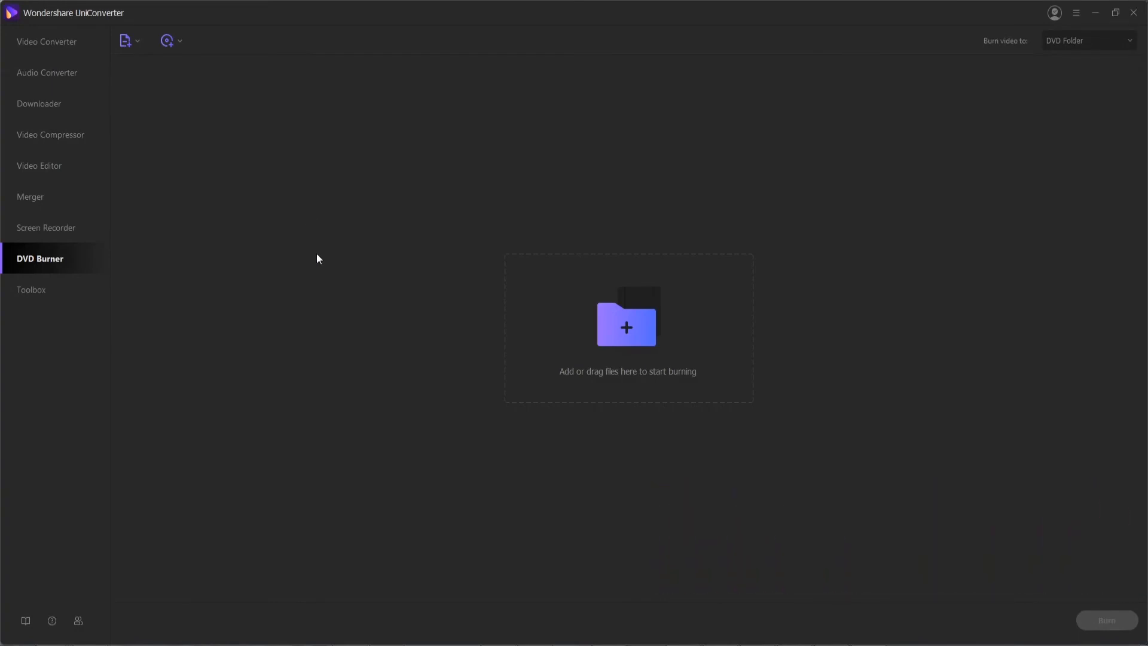
# Check the Load DVD source options in DVD Burner and dismiss them
pyautogui.click(181, 41)
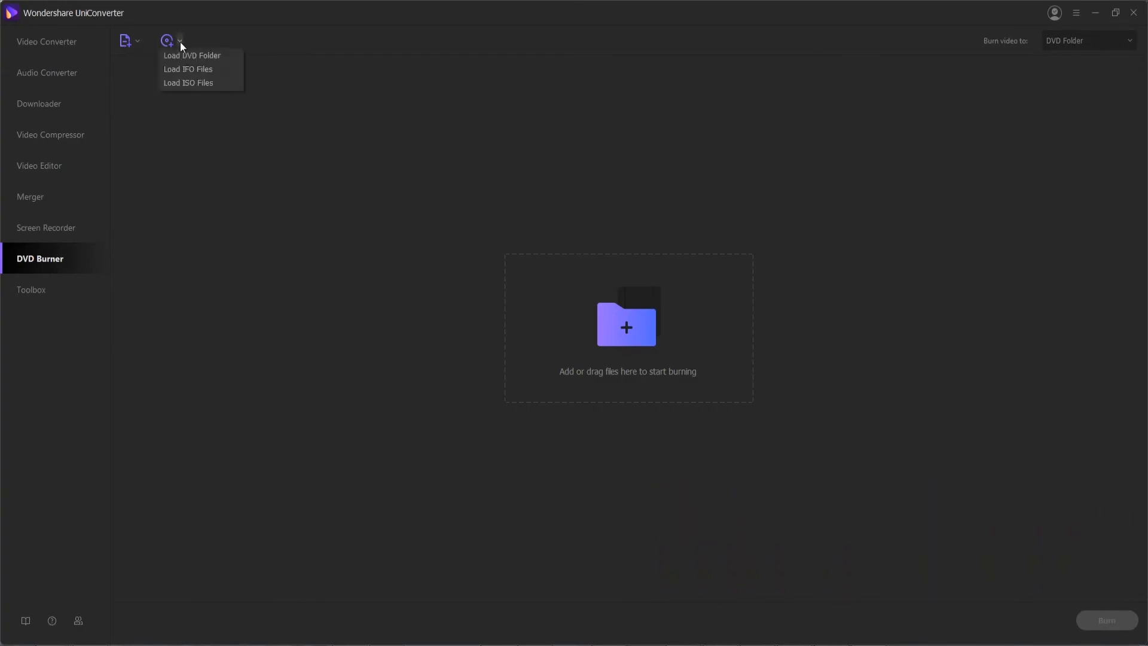
pyautogui.moveTo(188, 82)
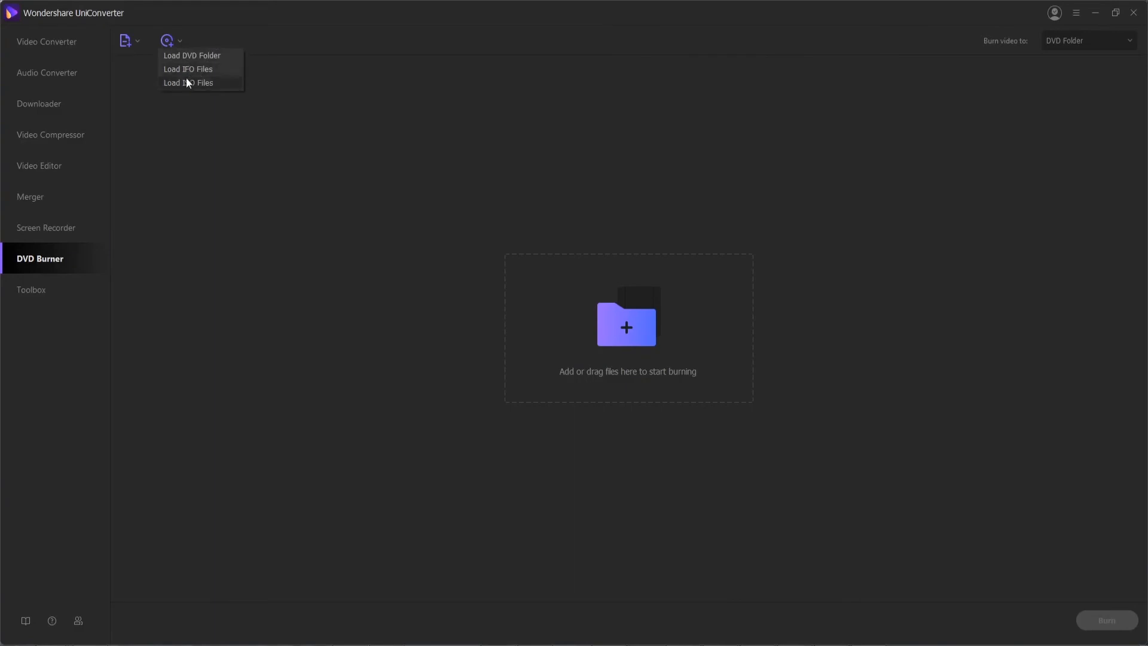
pyautogui.click(652, 431)
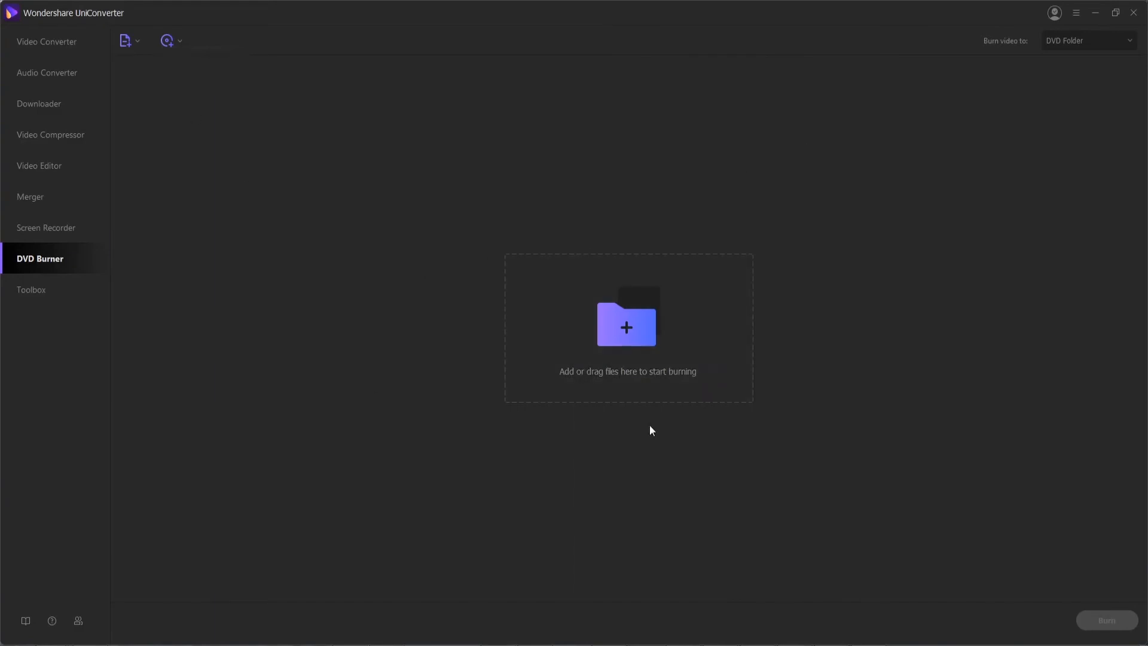
pyautogui.moveTo(122, 103)
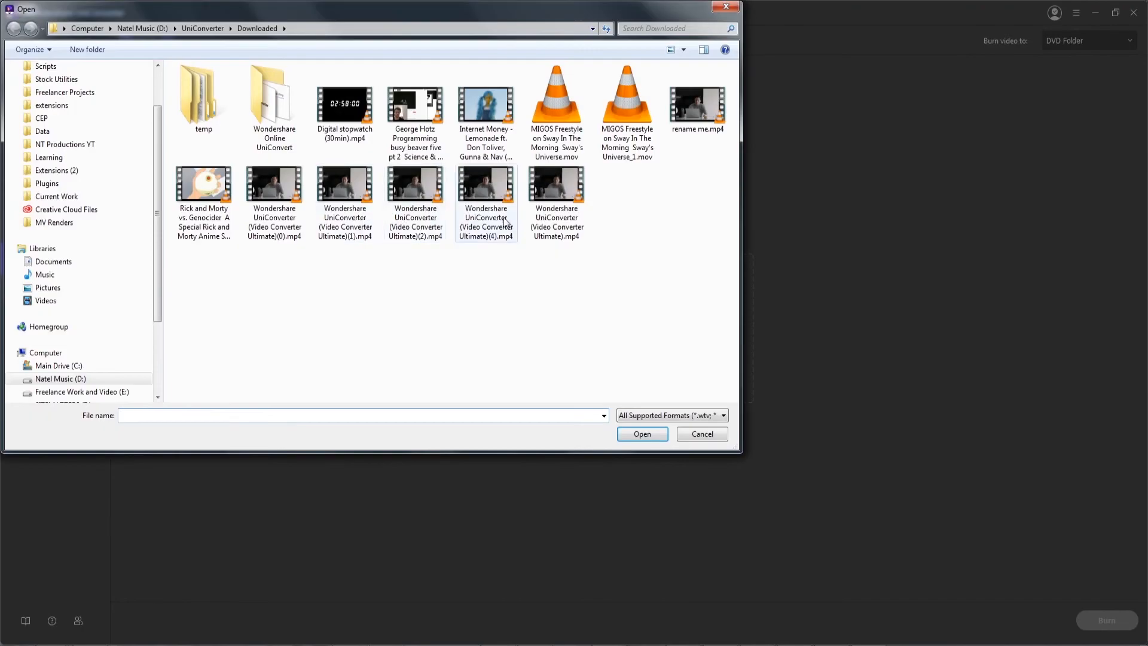
# Add the chosen MP4 clip to the burn list, keep the Custom menu type, and start burning the DVD
pyautogui.click(642, 434)
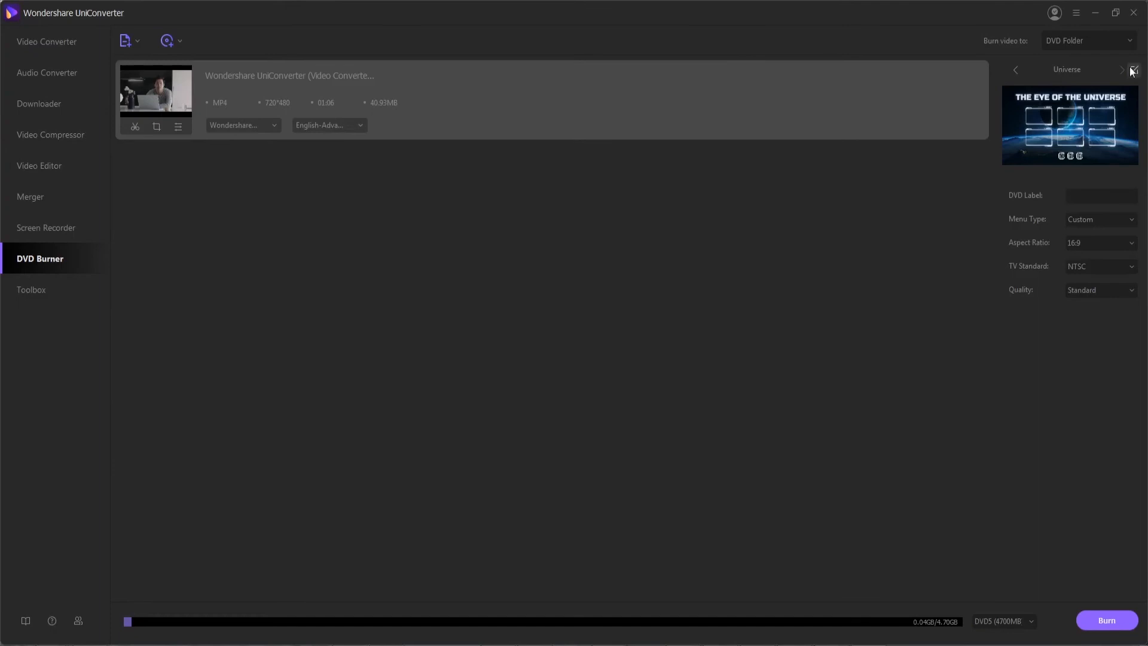
pyautogui.click(1133, 70)
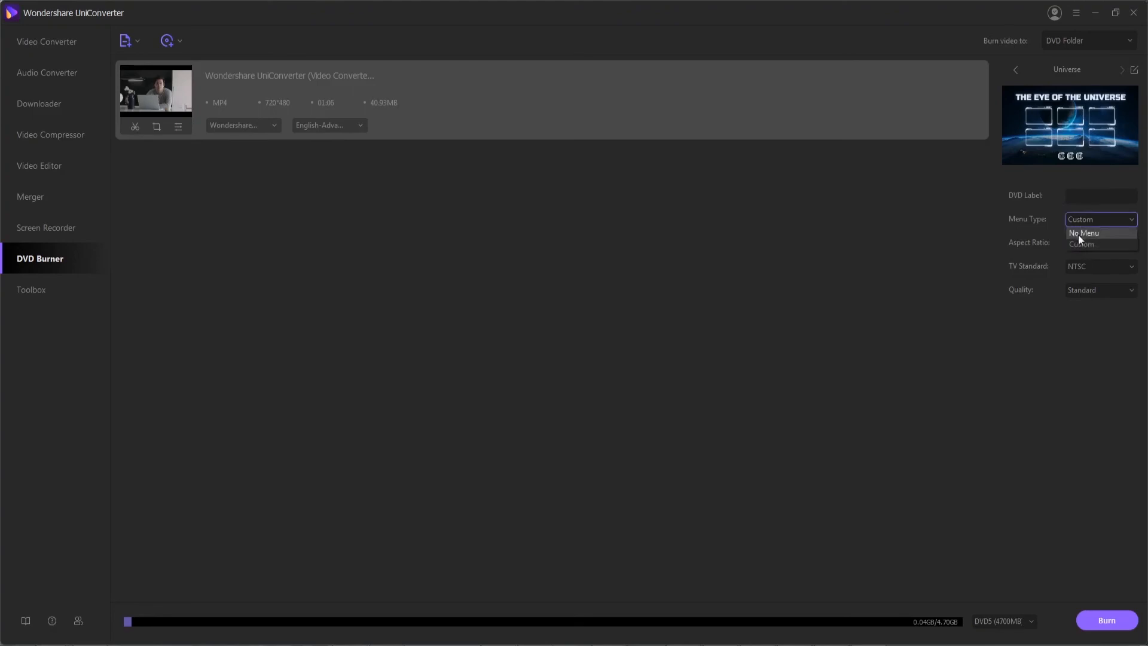
pyautogui.click(1082, 244)
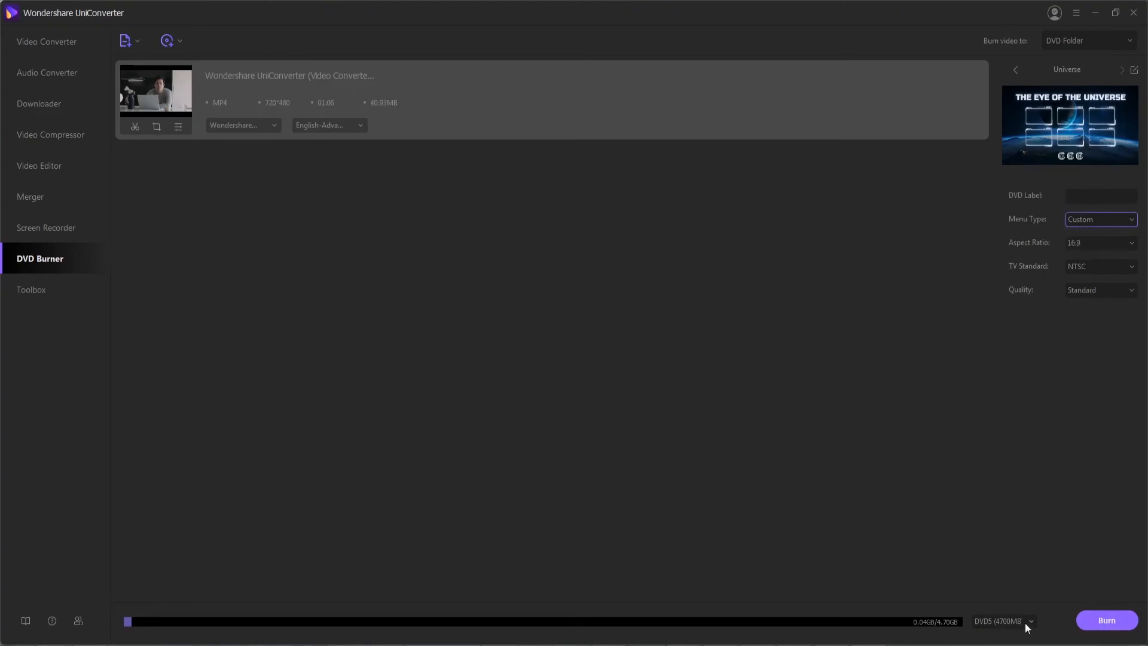
pyautogui.moveTo(1092, 621)
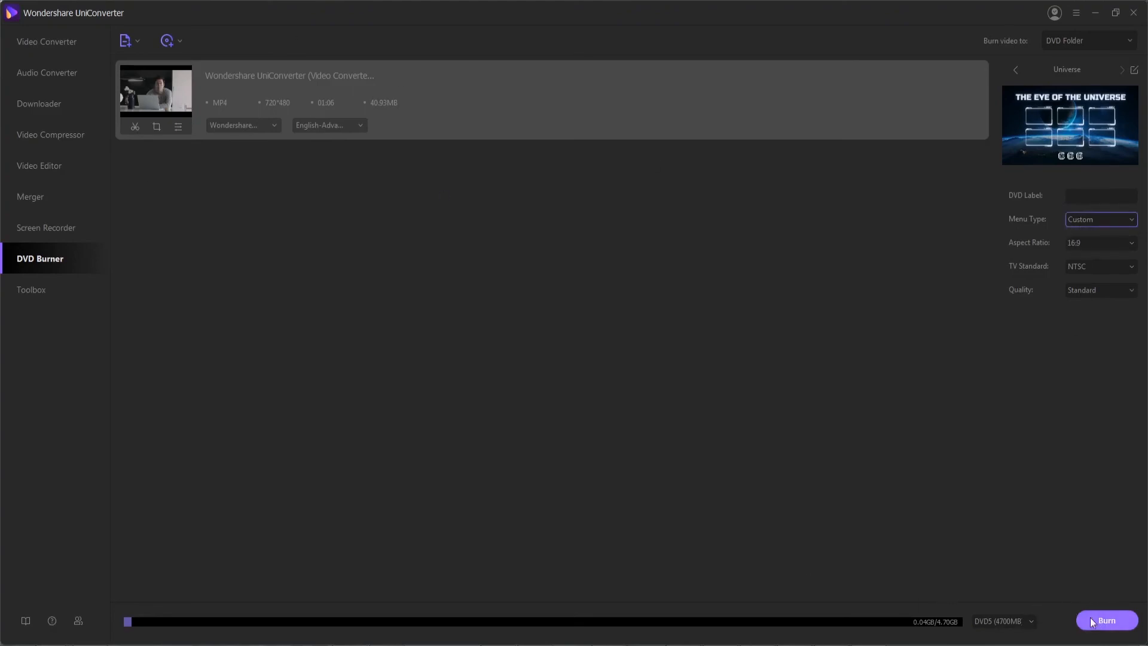
pyautogui.click(34, 289)
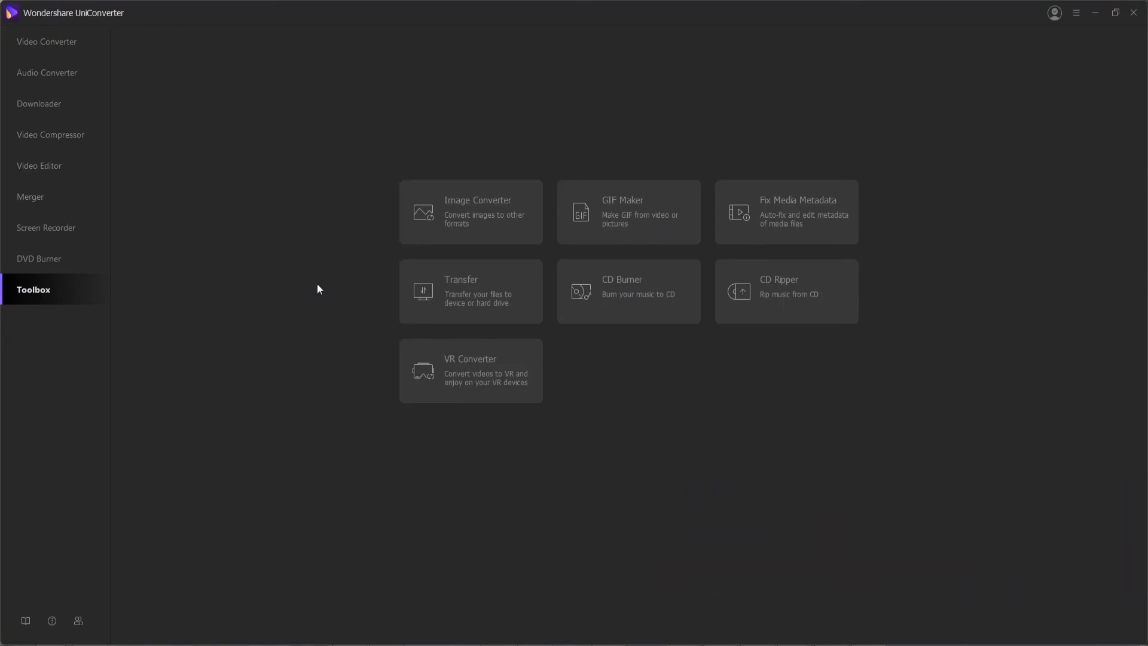
pyautogui.moveTo(445, 235)
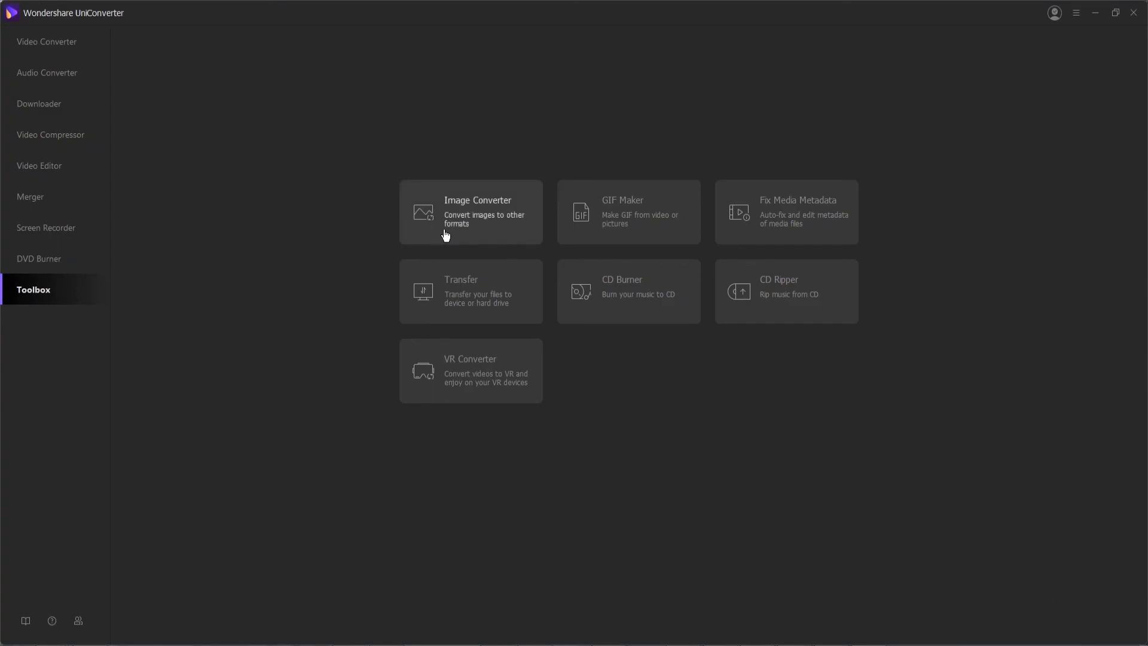
pyautogui.moveTo(519, 224)
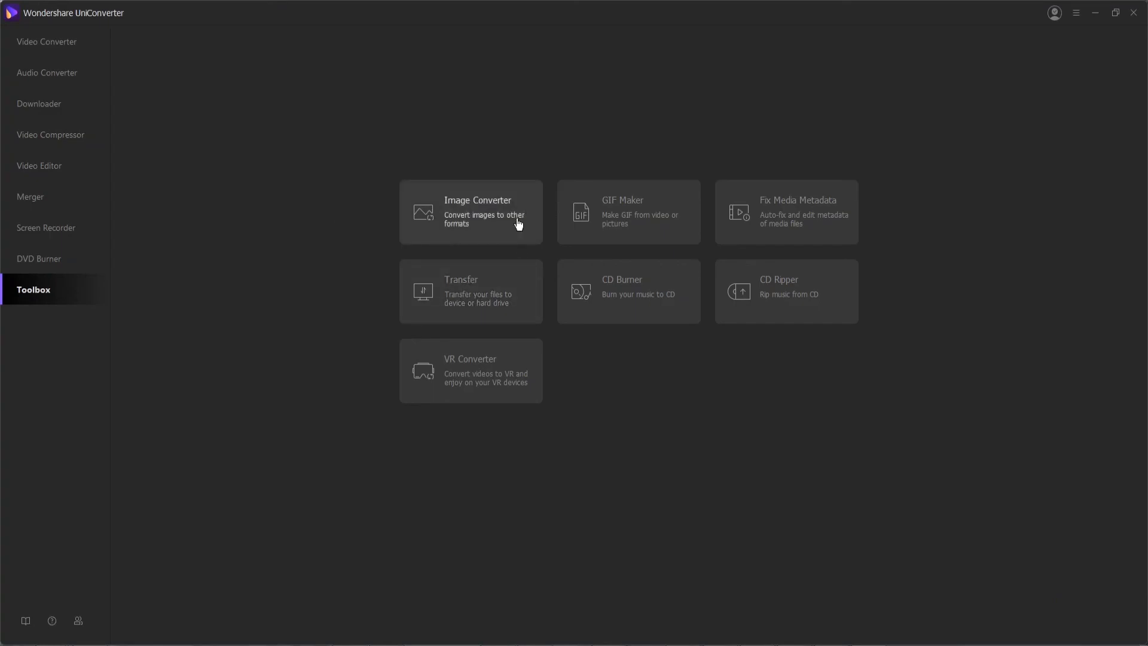
pyautogui.moveTo(642, 218)
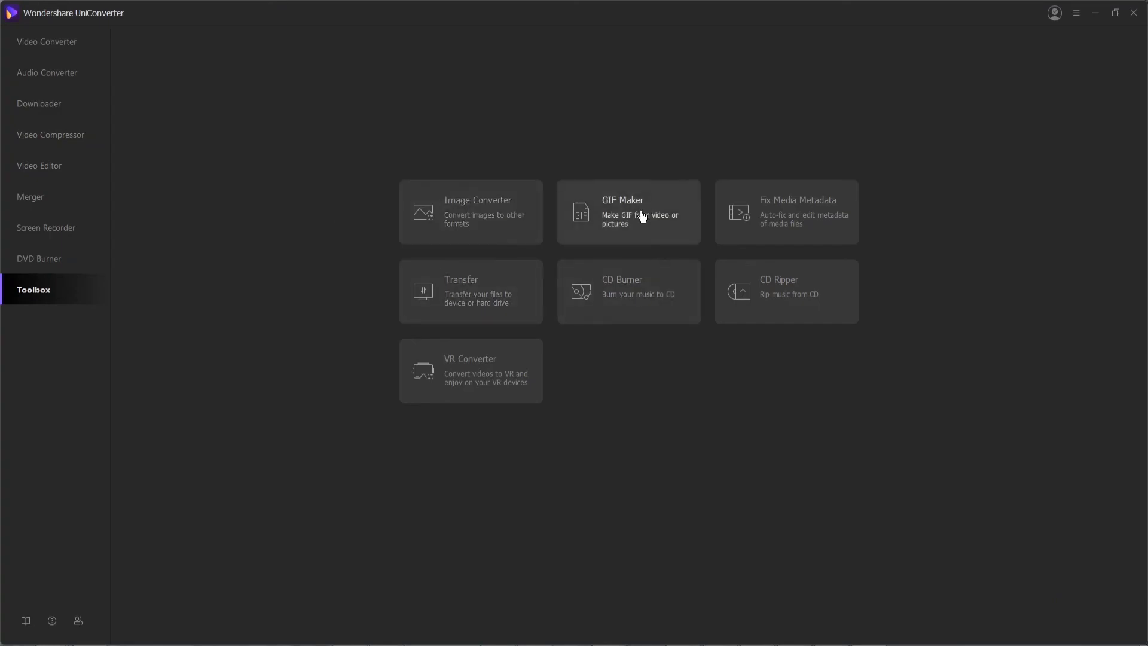
pyautogui.moveTo(801, 223)
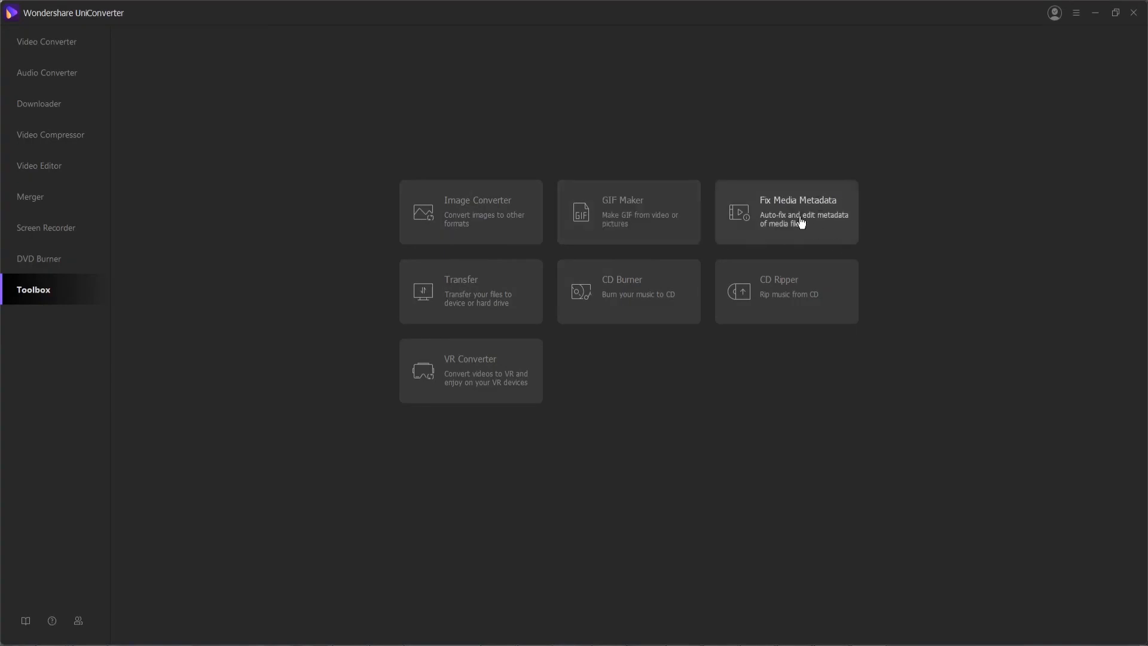
pyautogui.moveTo(460, 310)
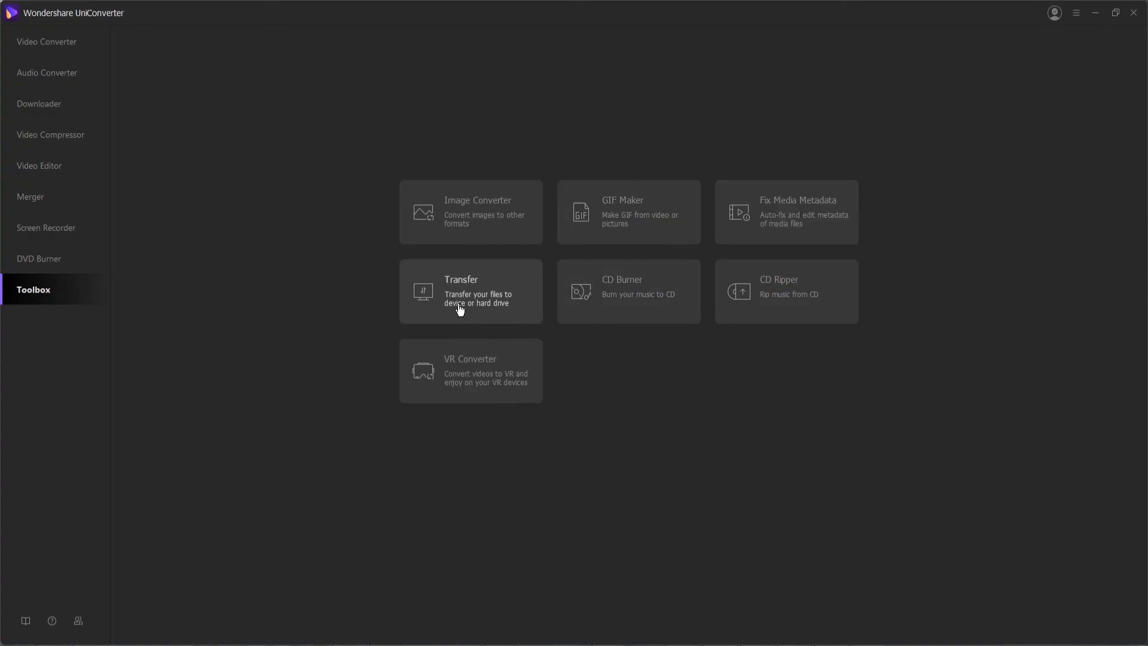
pyautogui.moveTo(466, 312)
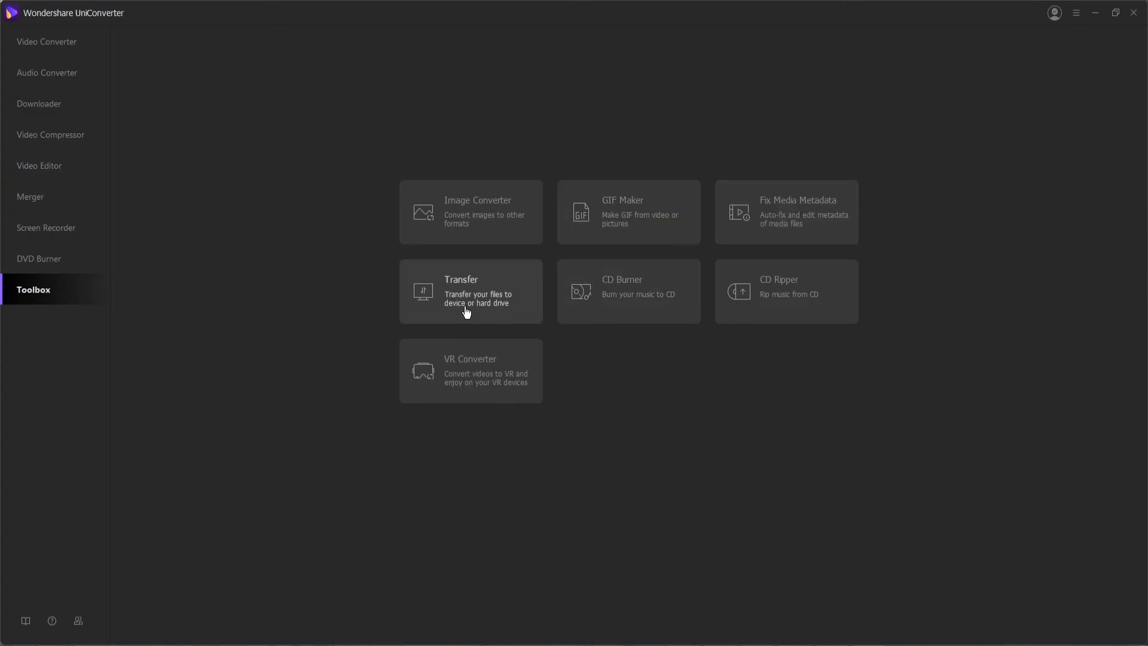
pyautogui.moveTo(625, 305)
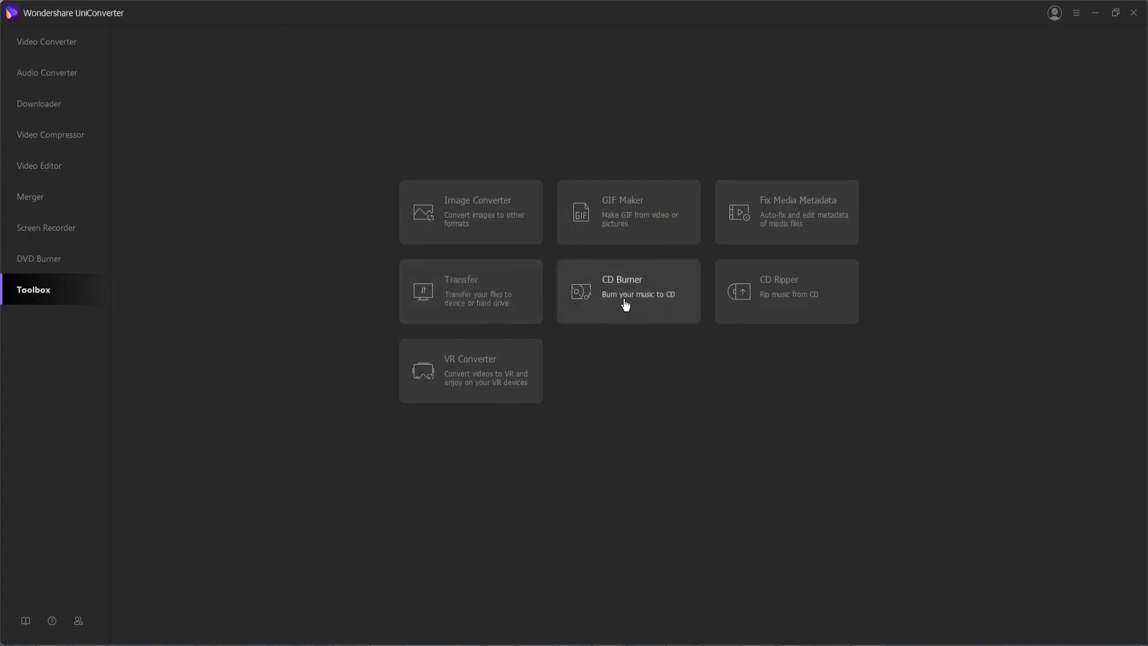
pyautogui.moveTo(730, 328)
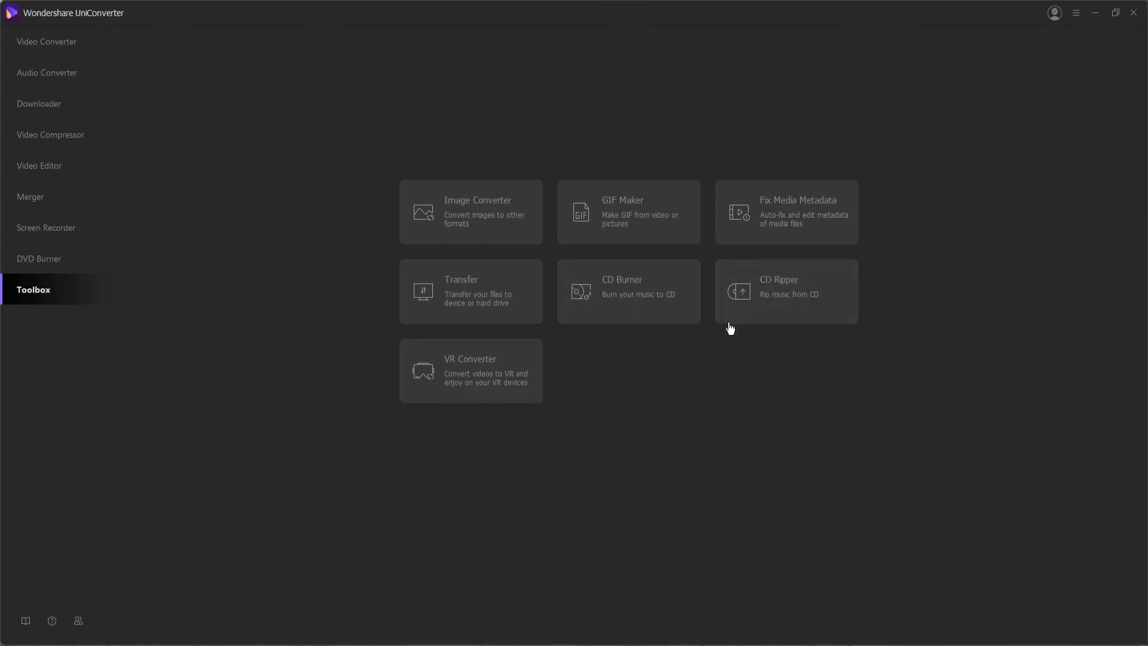
pyautogui.moveTo(502, 378)
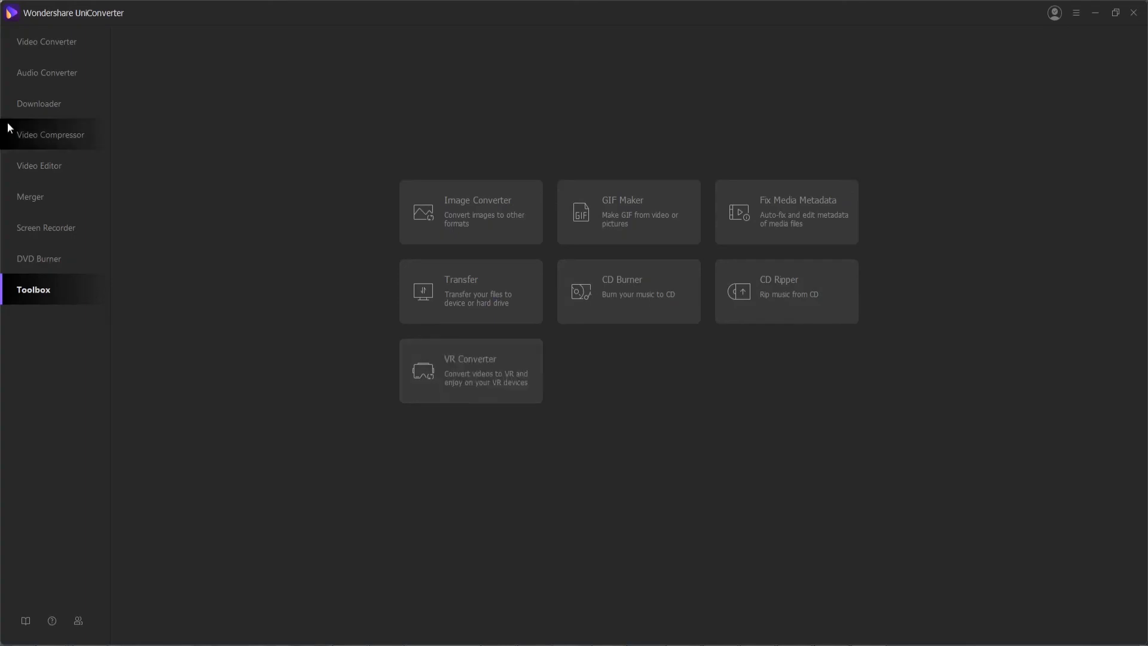
pyautogui.moveTo(328, 284)
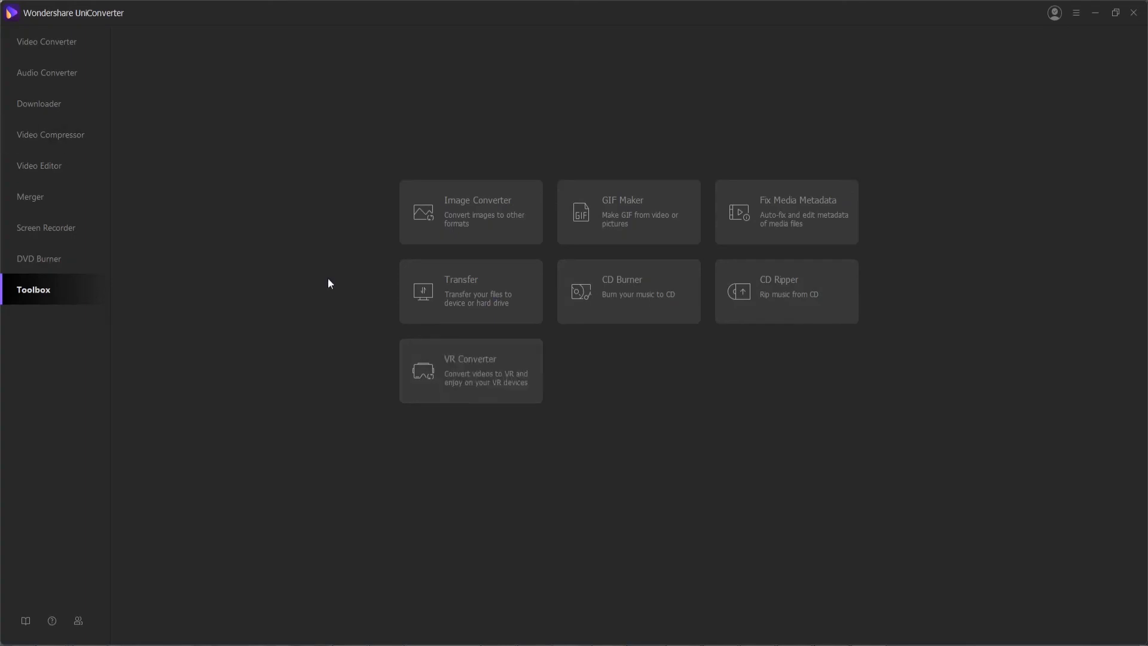